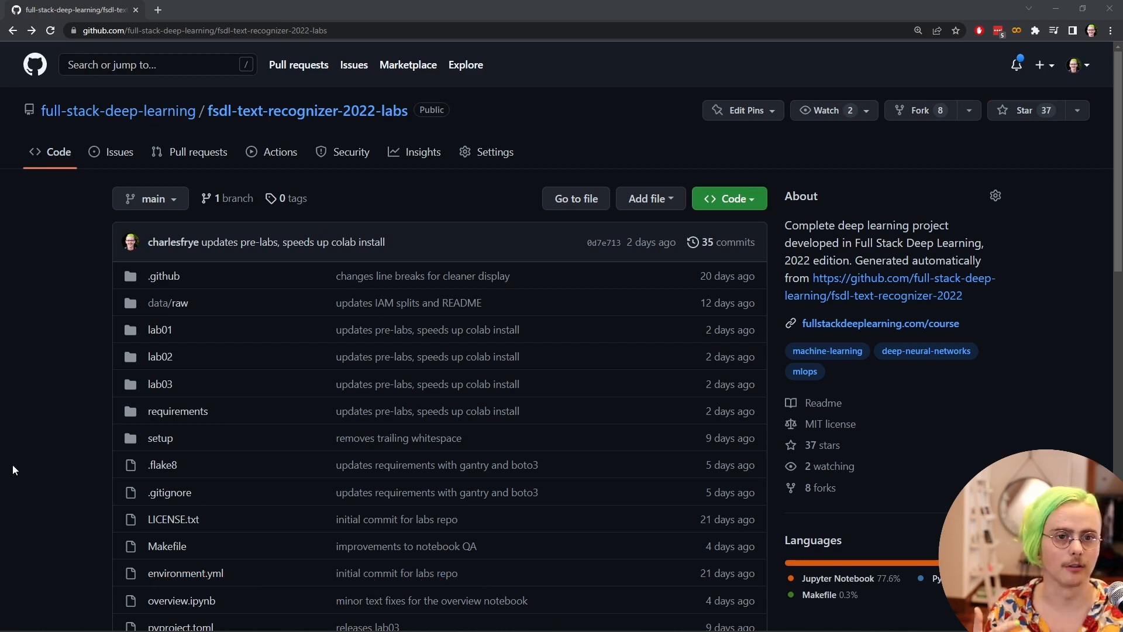
Launch the Lab 00 overview notebook in Colab from its Open in Colab badge
{"action": "scroll", "scroll_direction": "down", "scroll_amount": 3}
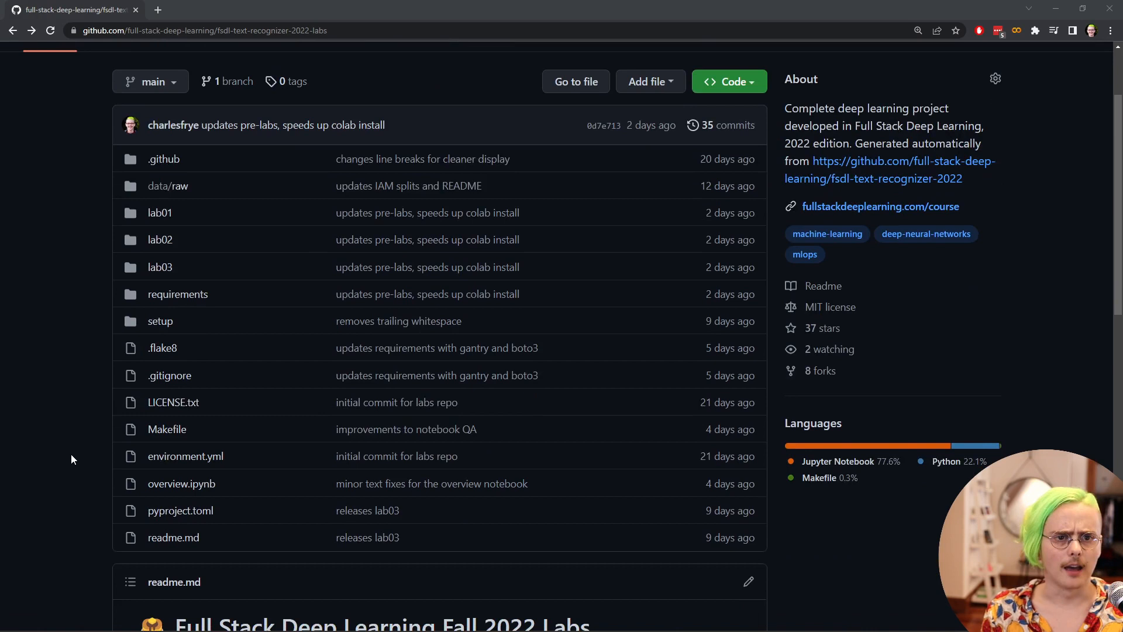
{"action": "scroll", "scroll_direction": "down", "scroll_amount": 3}
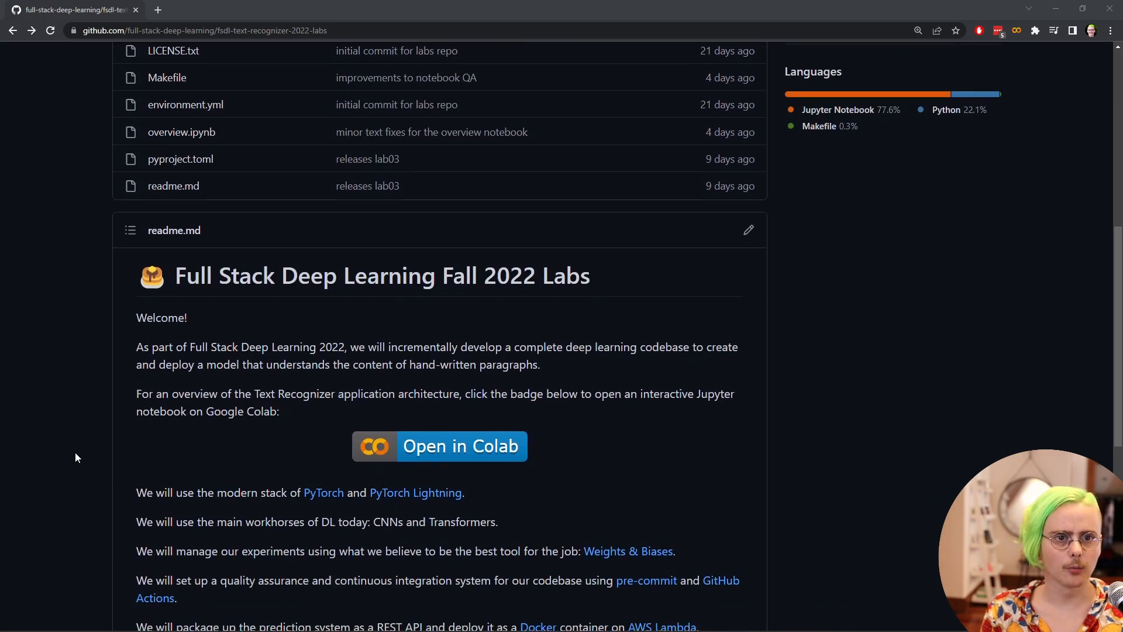
{"action": "scroll", "scroll_direction": "down", "scroll_amount": 3}
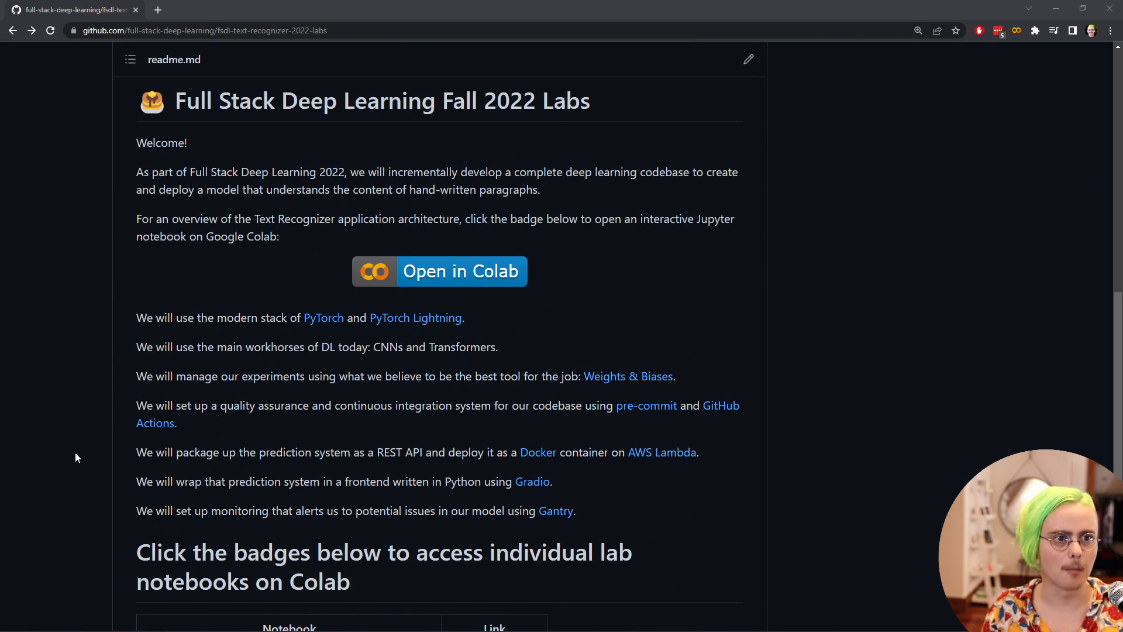
{"action": "scroll", "scroll_direction": "down", "scroll_amount": 3}
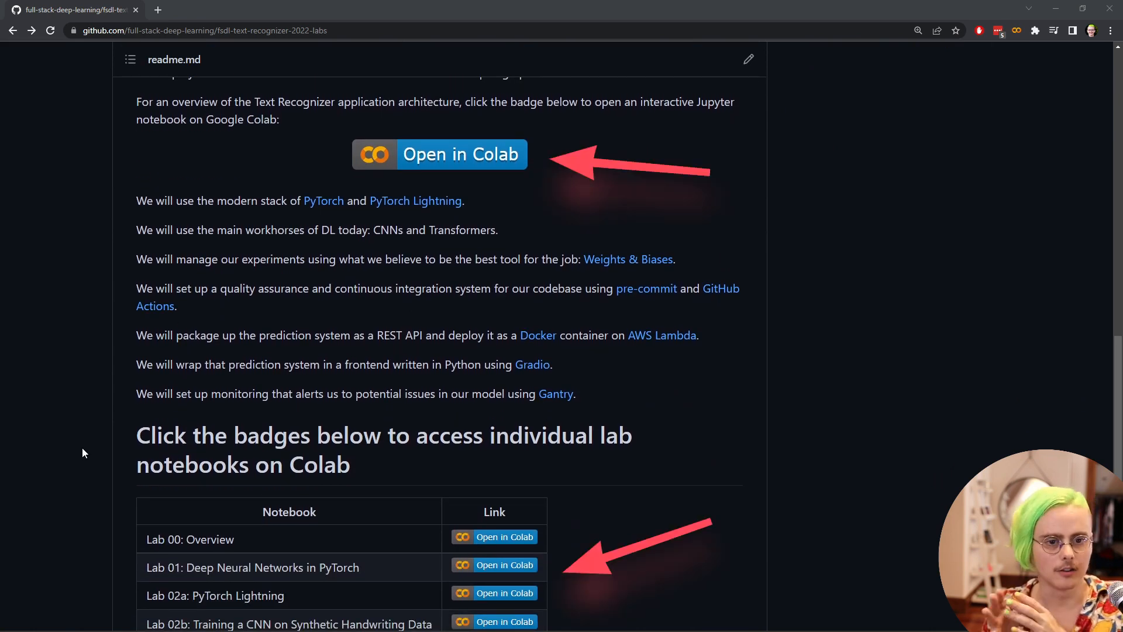
{"action": "scroll", "scroll_direction": "up", "scroll_amount": 3}
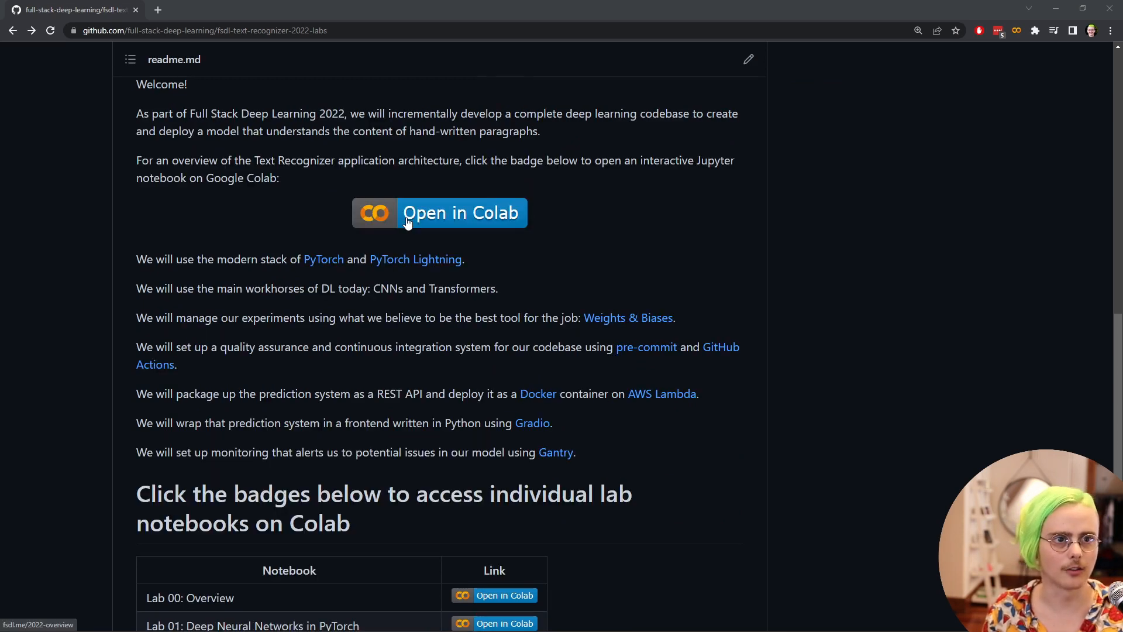
{"action": "mouse_move", "coordinate": [405, 224]}
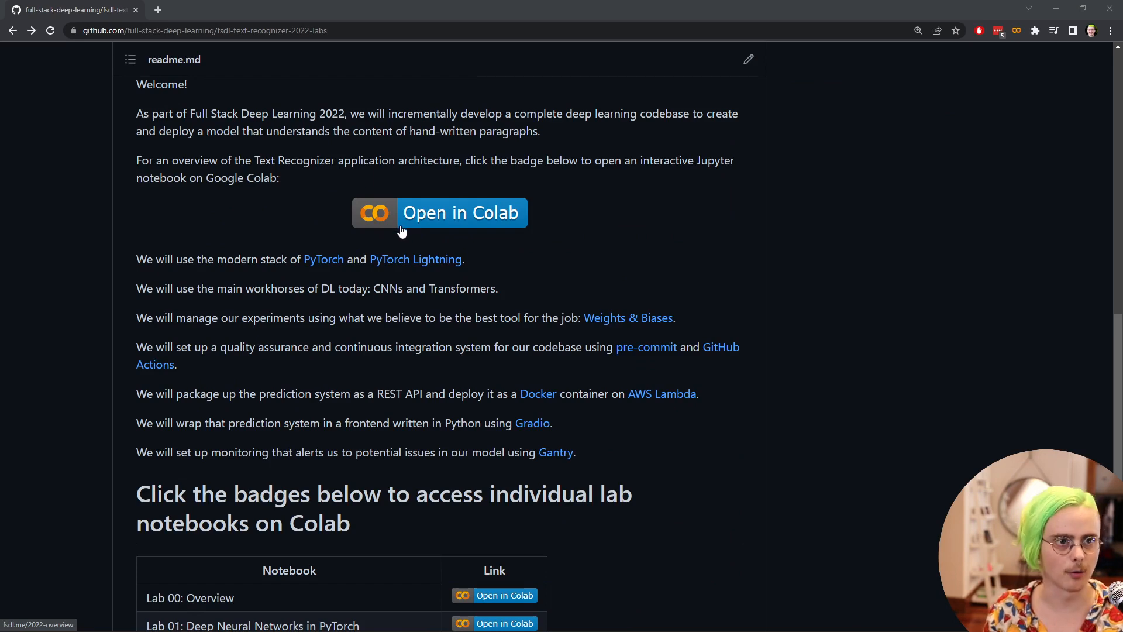
{"action": "left_click", "coordinate": [438, 213]}
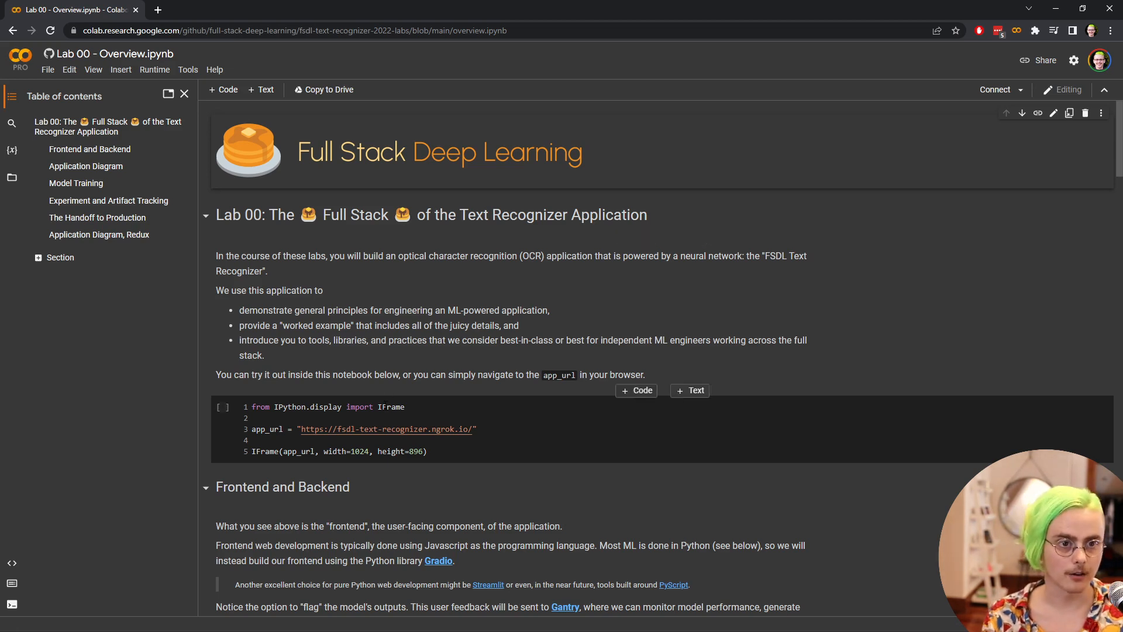
Run the first code cell so the Text Recognizer app is embedded in the notebook
{"action": "left_click", "coordinate": [404, 408]}
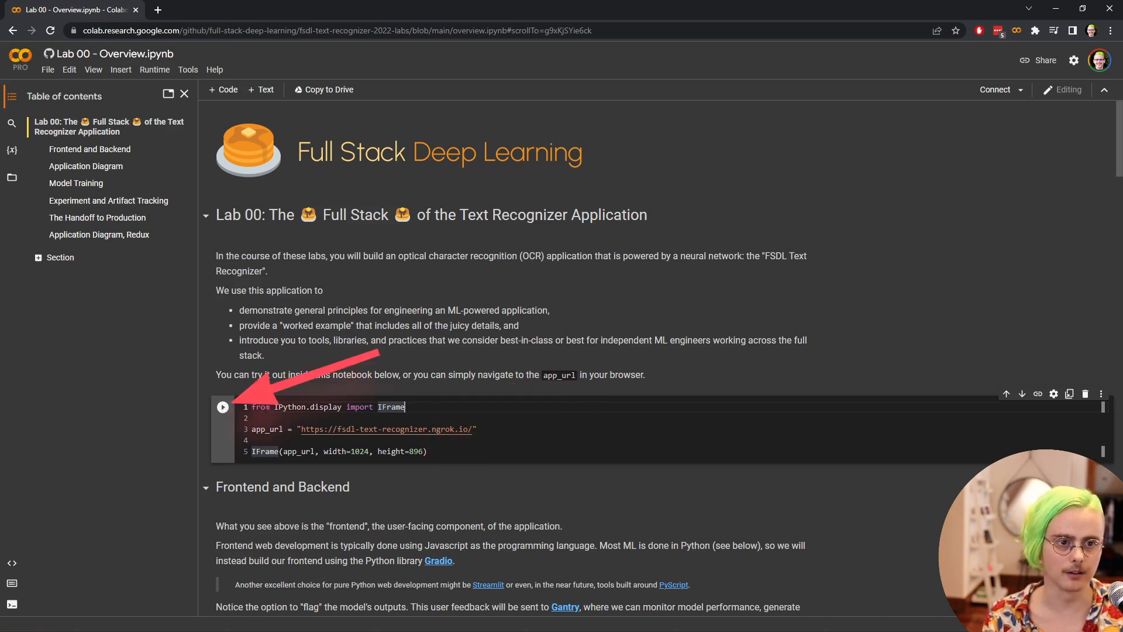
{"action": "key", "text": "shift+enter"}
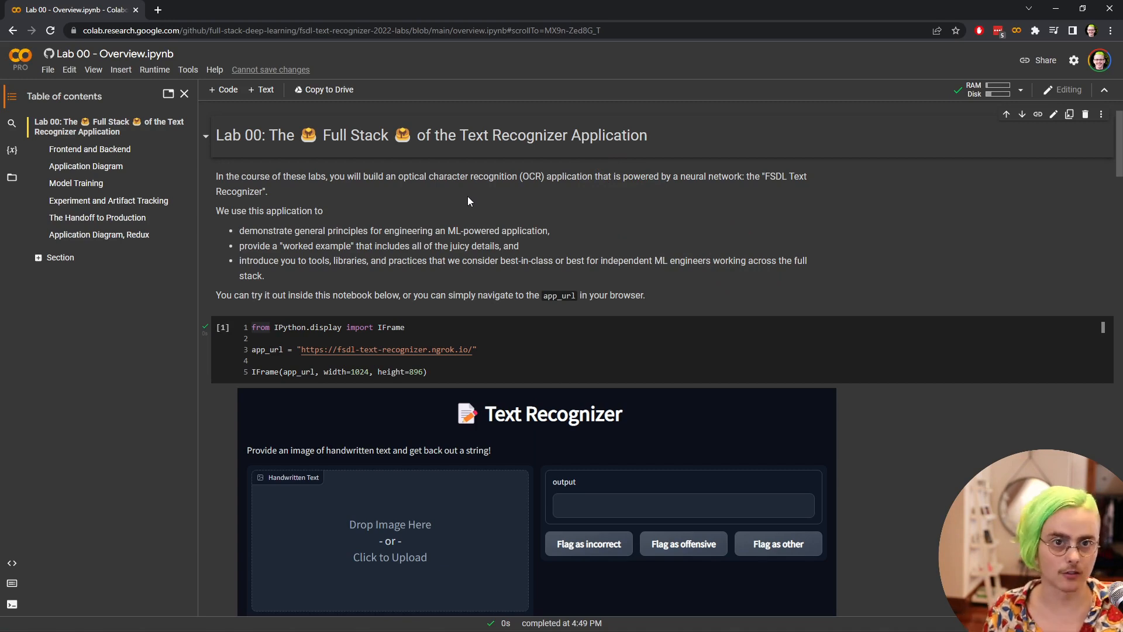
{"action": "scroll", "scroll_direction": "down", "scroll_amount": 3}
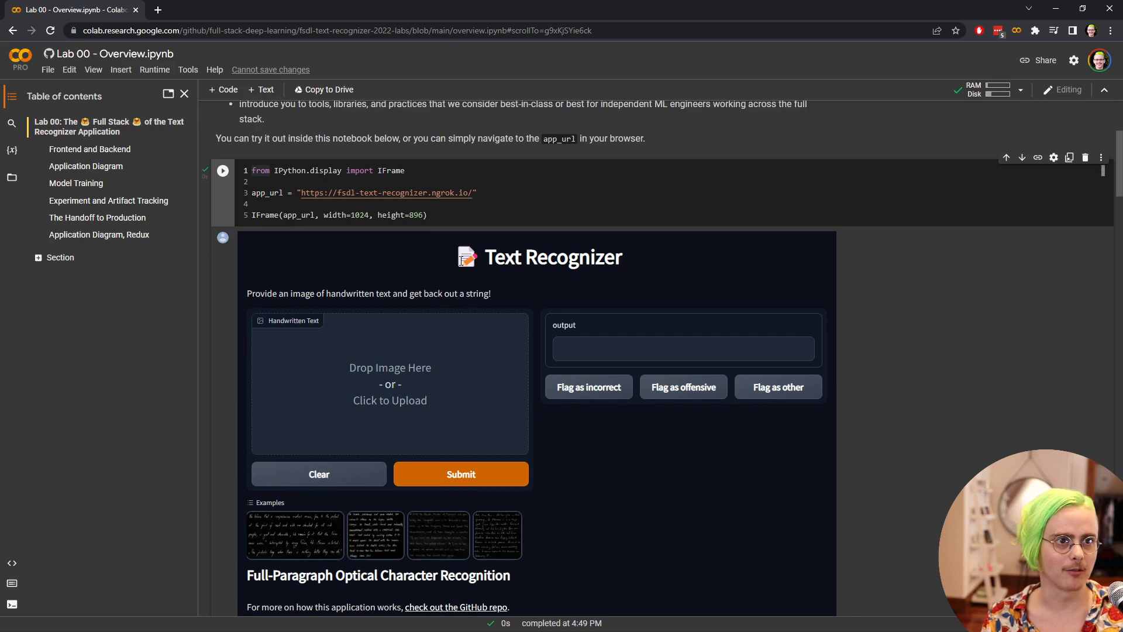
Open the Text Recognizer at its app_url and transcribe the first example handwritten paragraph
{"action": "double_click", "coordinate": [388, 192]}
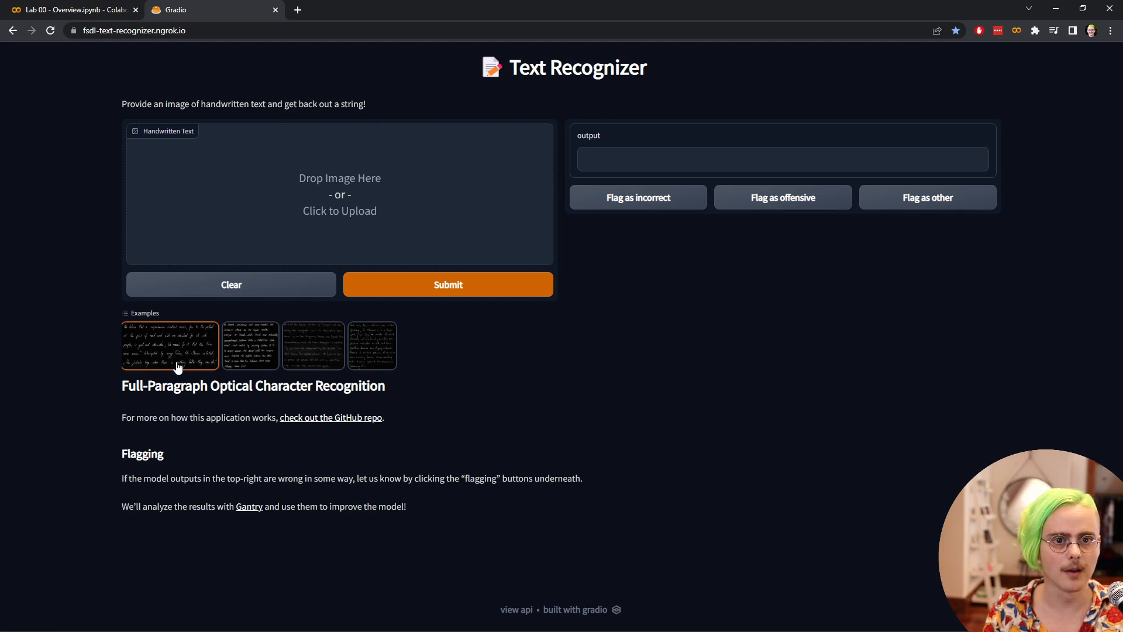
{"action": "left_click", "coordinate": [171, 345]}
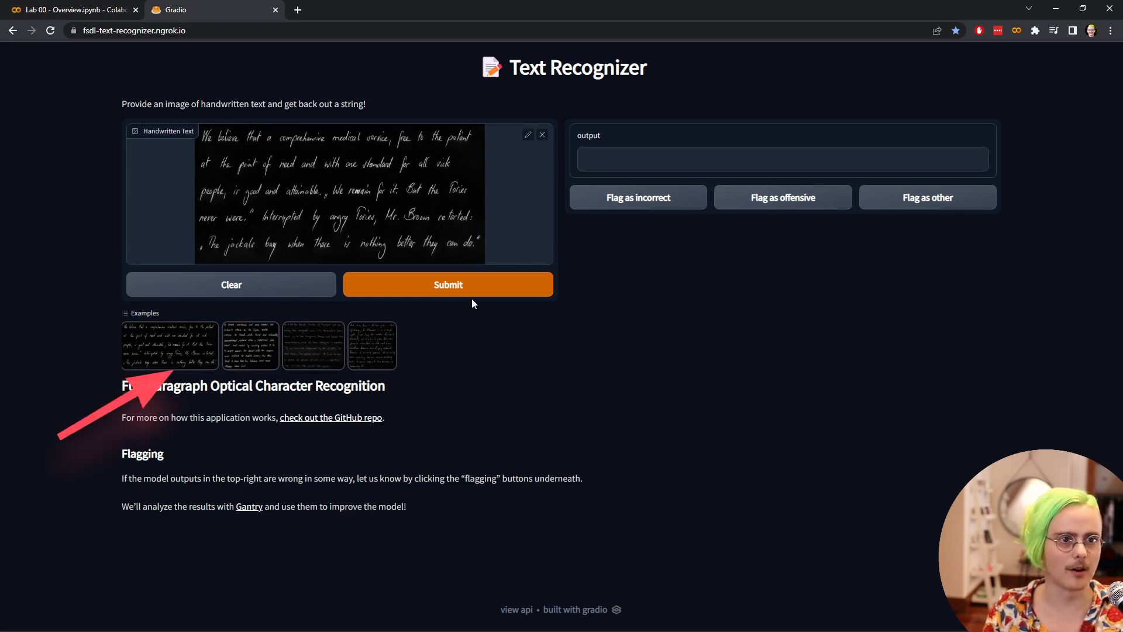
{"action": "left_click", "coordinate": [449, 285]}
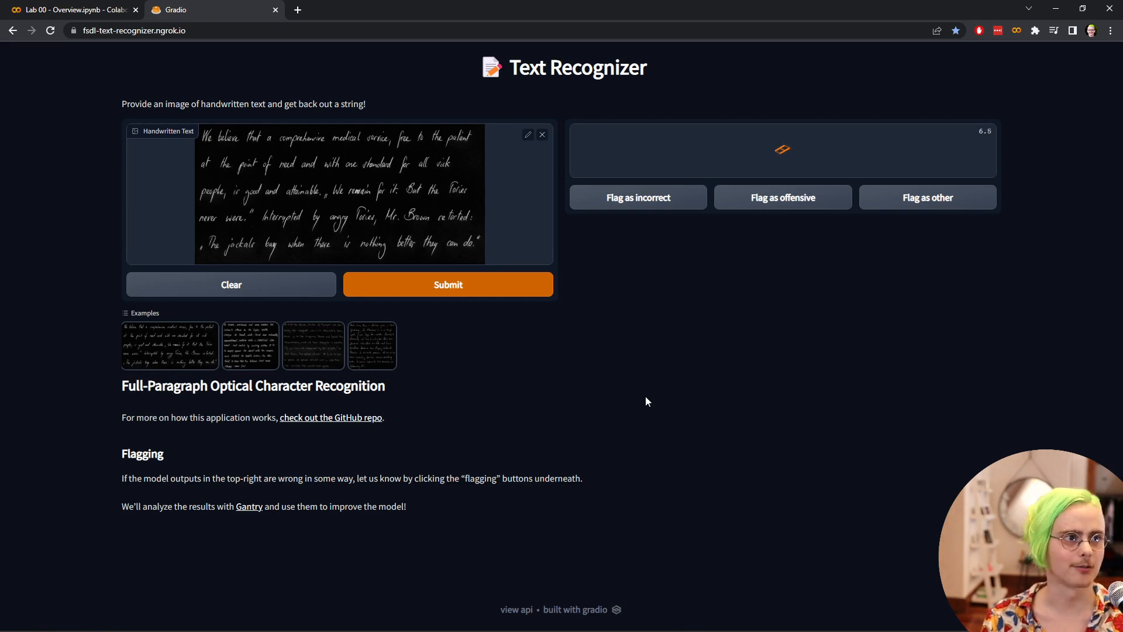
{"action": "left_click", "coordinate": [447, 284]}
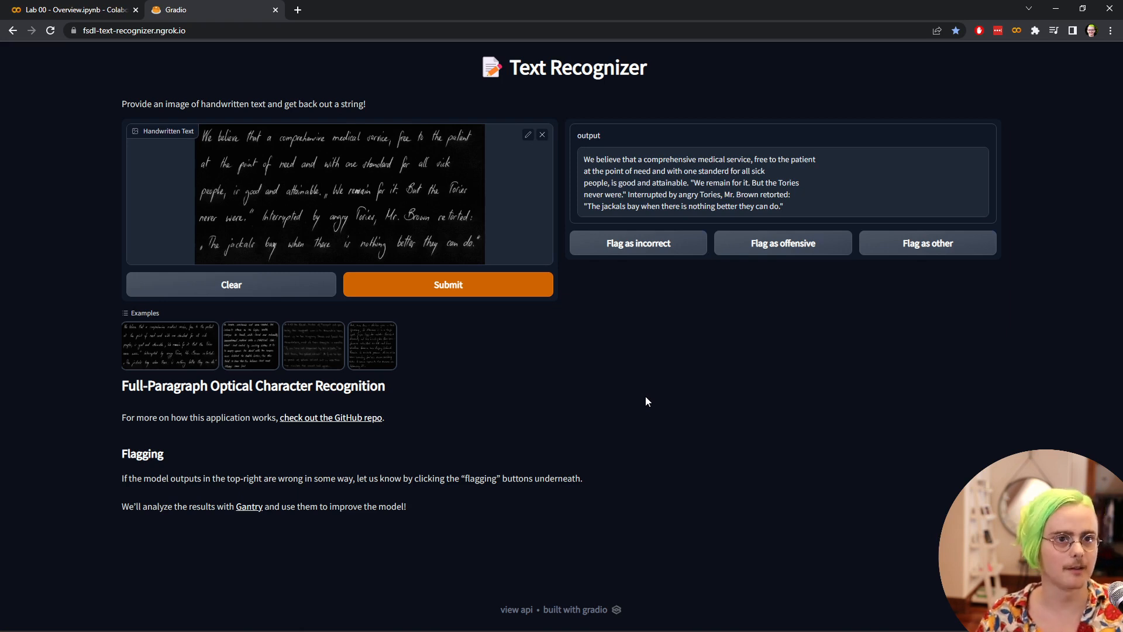
{"action": "mouse_move", "coordinate": [652, 195]}
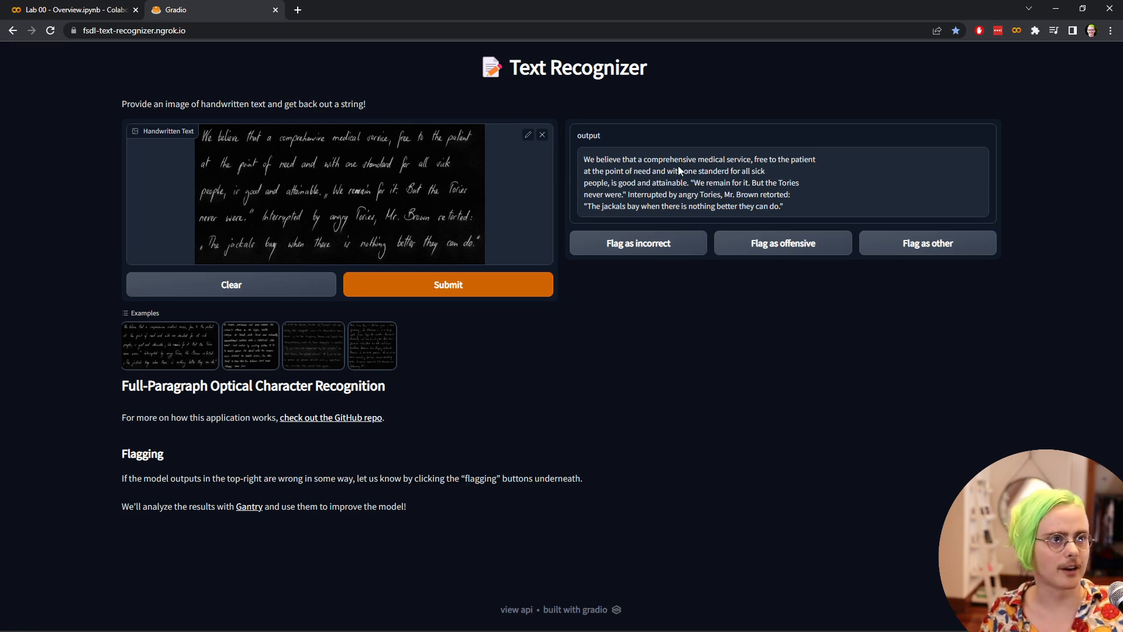
{"action": "mouse_move", "coordinate": [681, 164]}
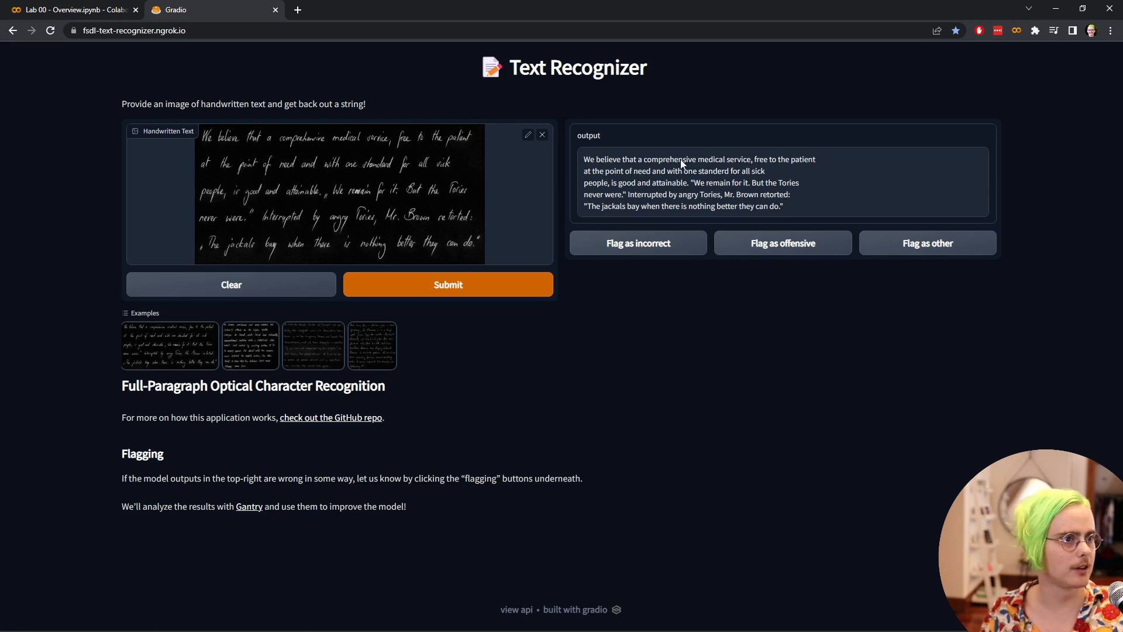
{"action": "mouse_move", "coordinate": [720, 178]}
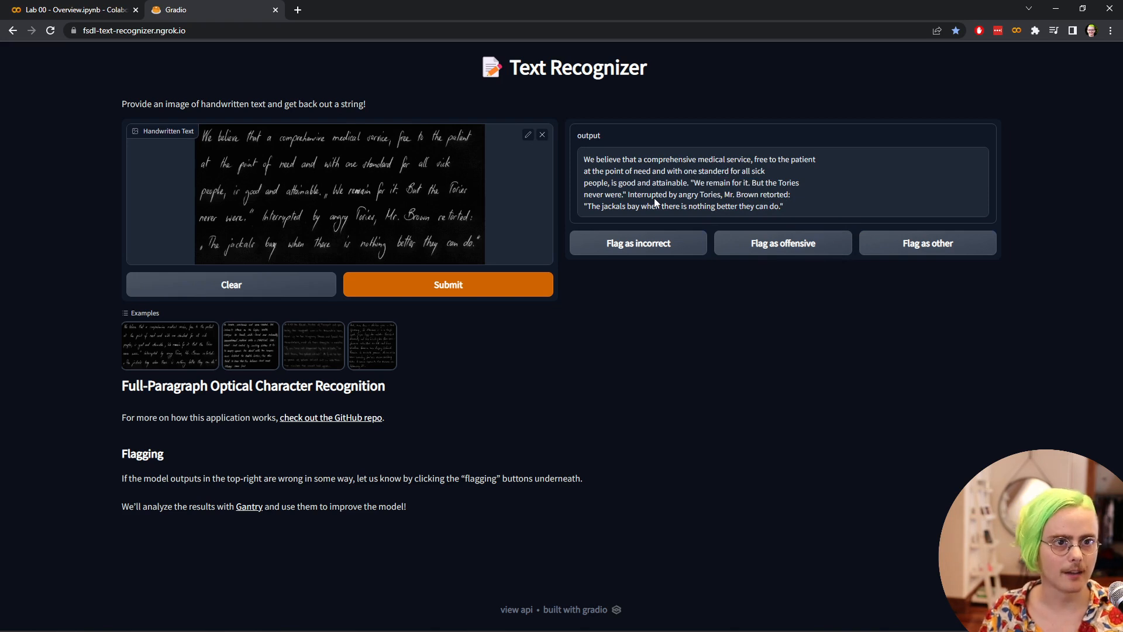
{"action": "mouse_move", "coordinate": [510, 380]}
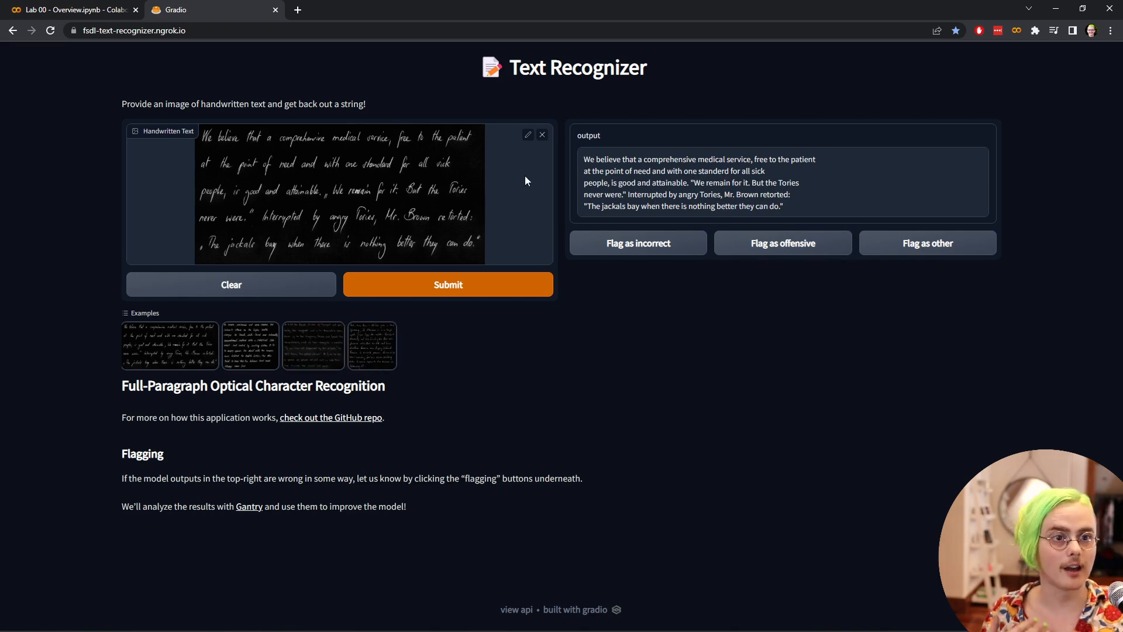
Crop the example image to its top two lines and submit it for transcription
{"action": "left_click", "coordinate": [527, 135]}
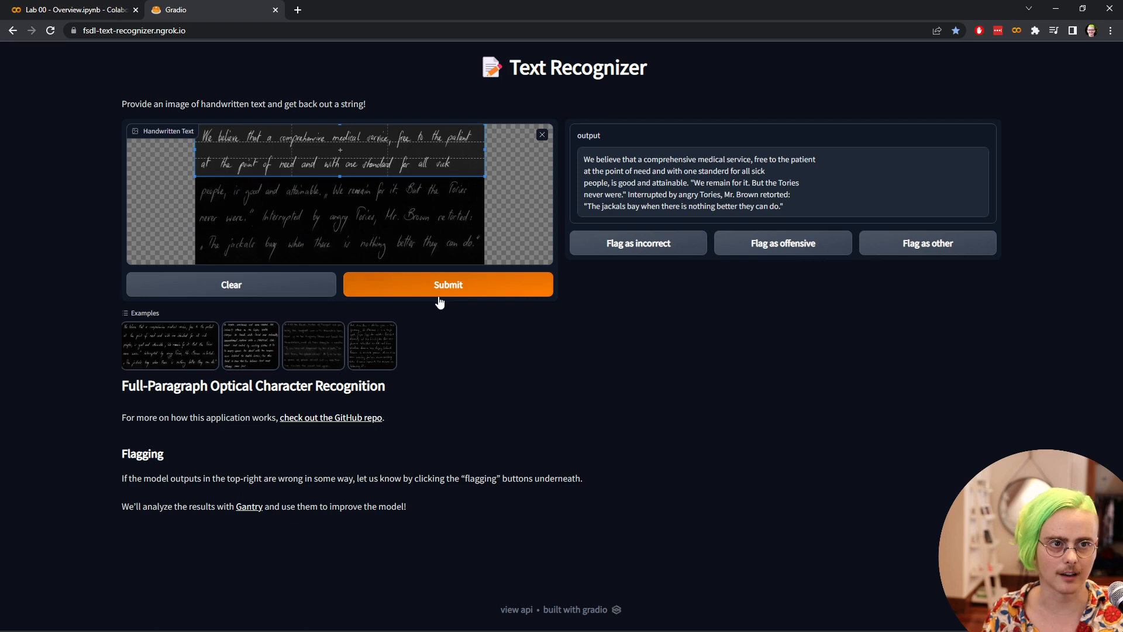
{"action": "left_click", "coordinate": [448, 284]}
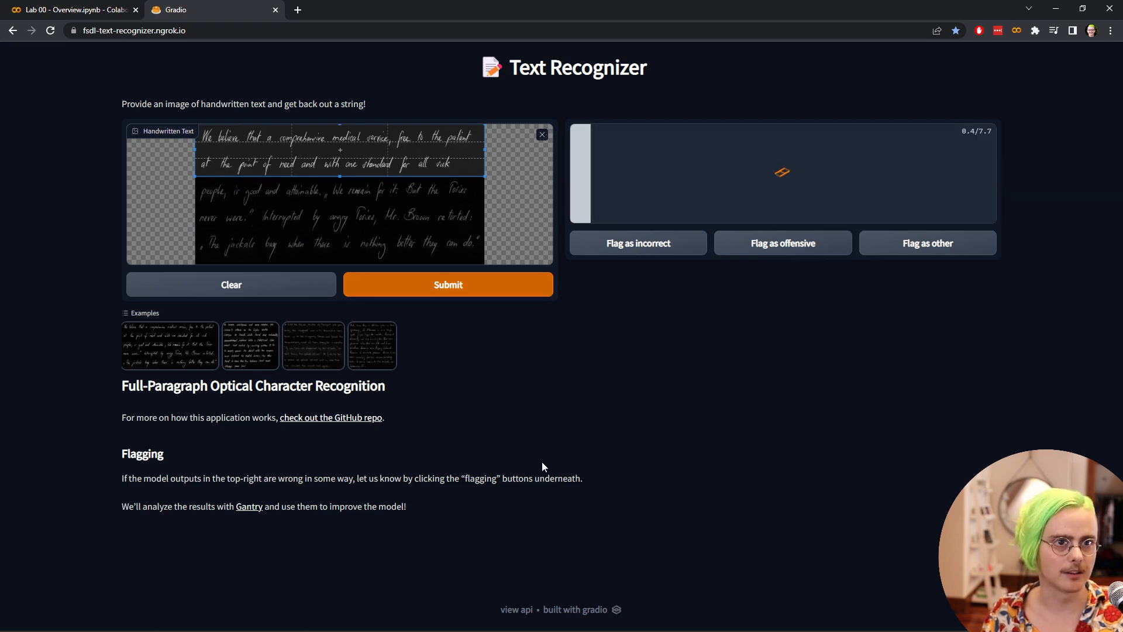
{"action": "left_click", "coordinate": [447, 284]}
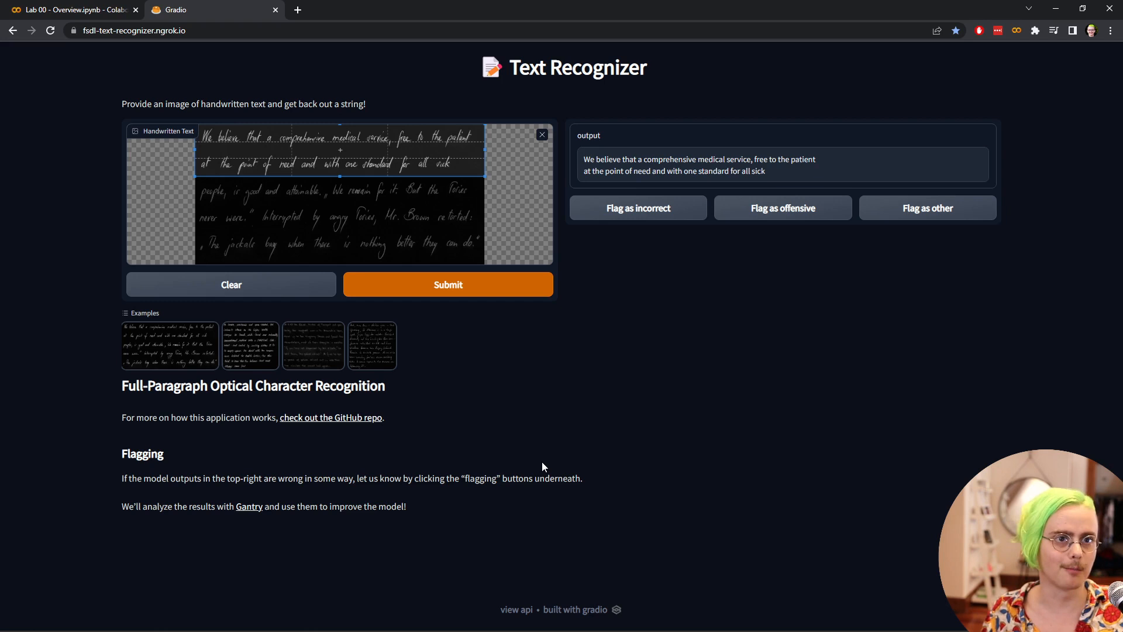
Return to the Colab notebook and move down to the Frontend and Backend section
{"action": "left_click", "coordinate": [67, 10]}
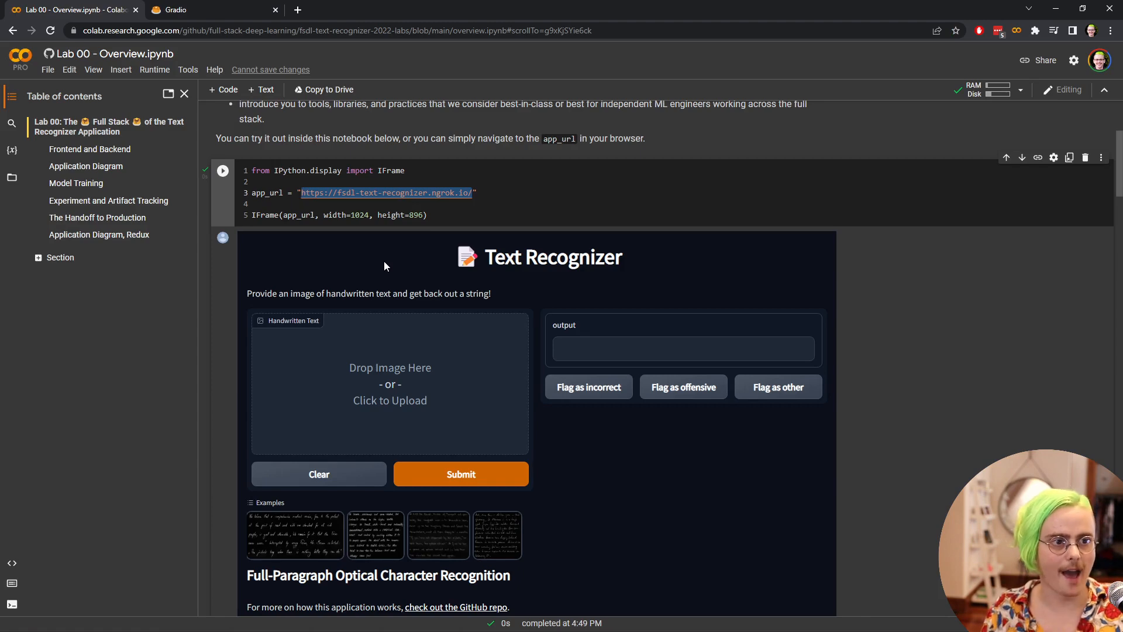
{"action": "scroll", "scroll_direction": "down", "scroll_amount": 3}
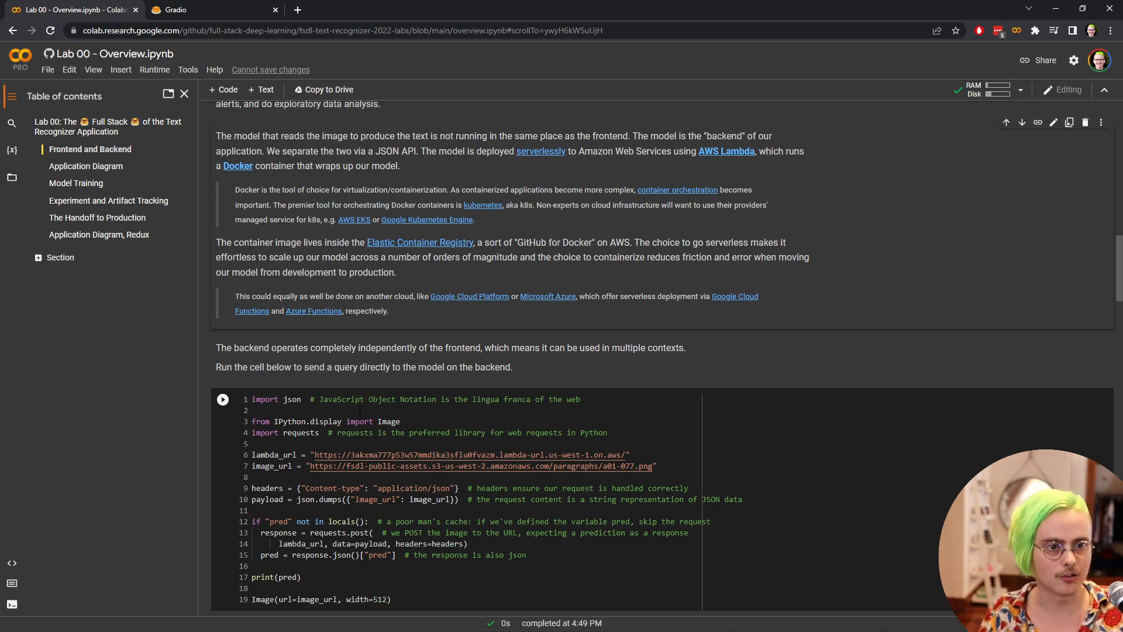
Run the backend request cell to transcribe a paragraph, then reach the Application Diagram cell
{"action": "scroll", "scroll_direction": "down", "scroll_amount": 3}
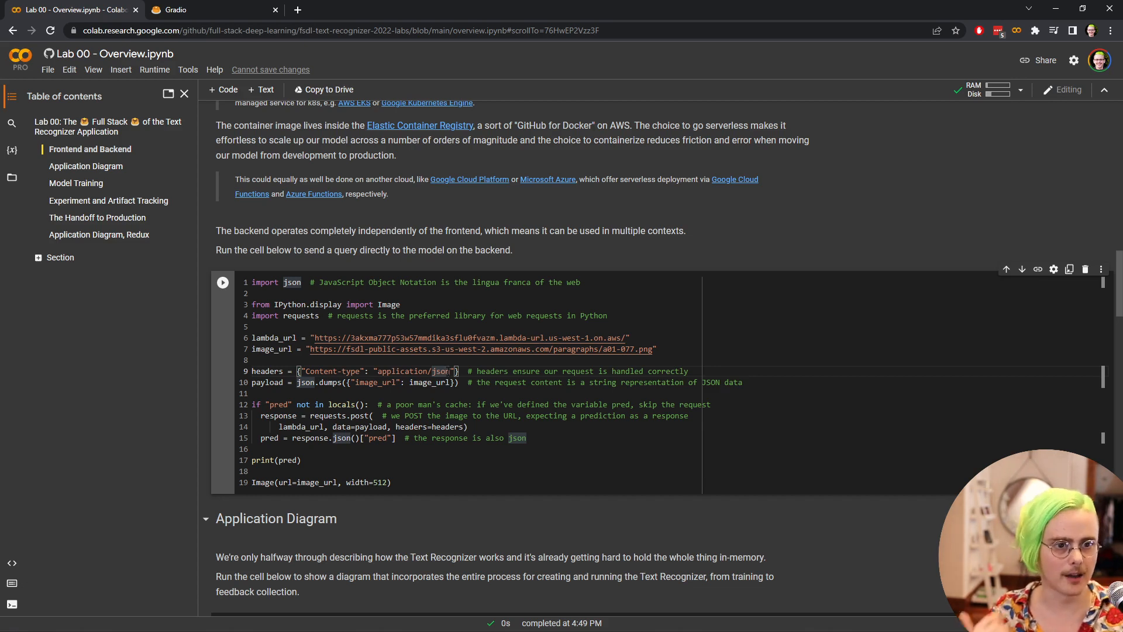
{"action": "left_click", "coordinate": [223, 282]}
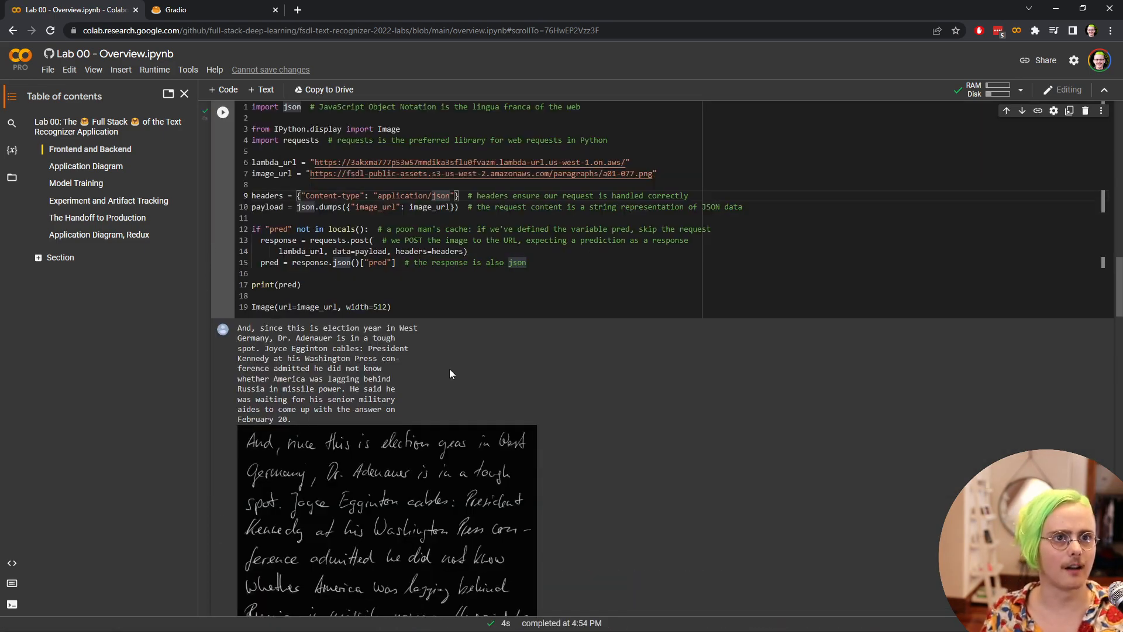
{"action": "scroll", "scroll_direction": "down", "scroll_amount": 3}
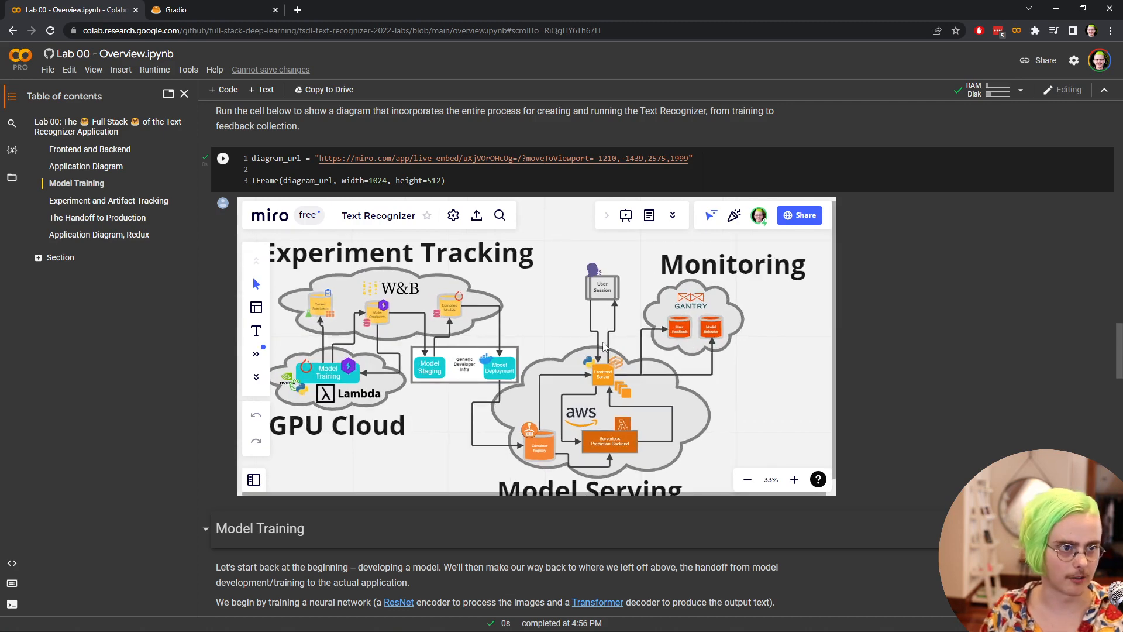
{"action": "left_click", "coordinate": [793, 480]}
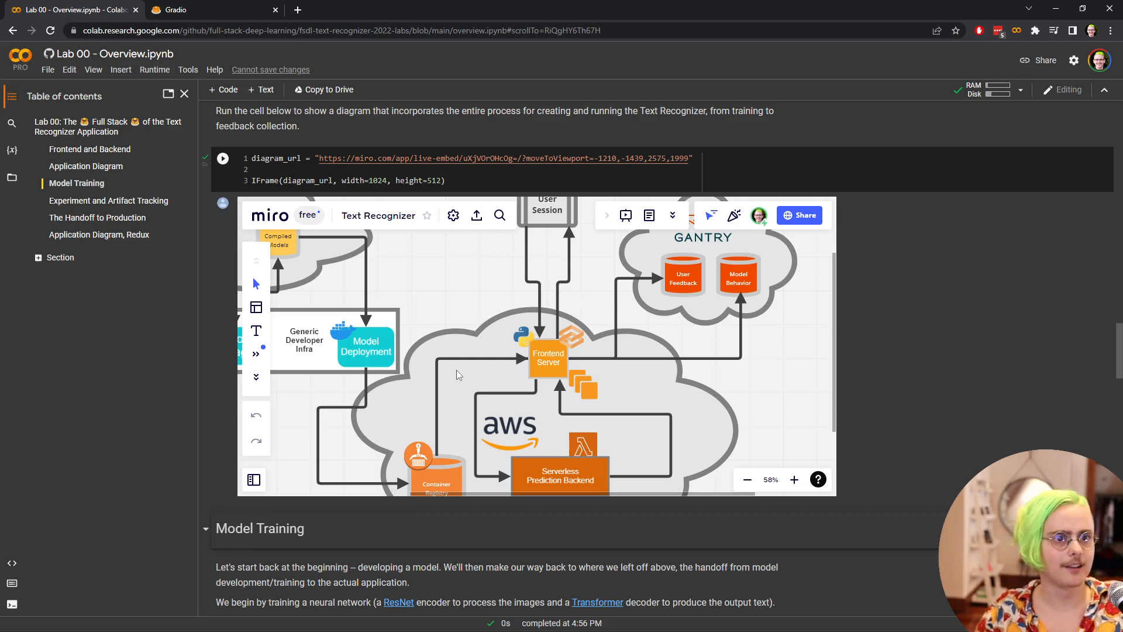
{"action": "left_click", "coordinate": [747, 479]}
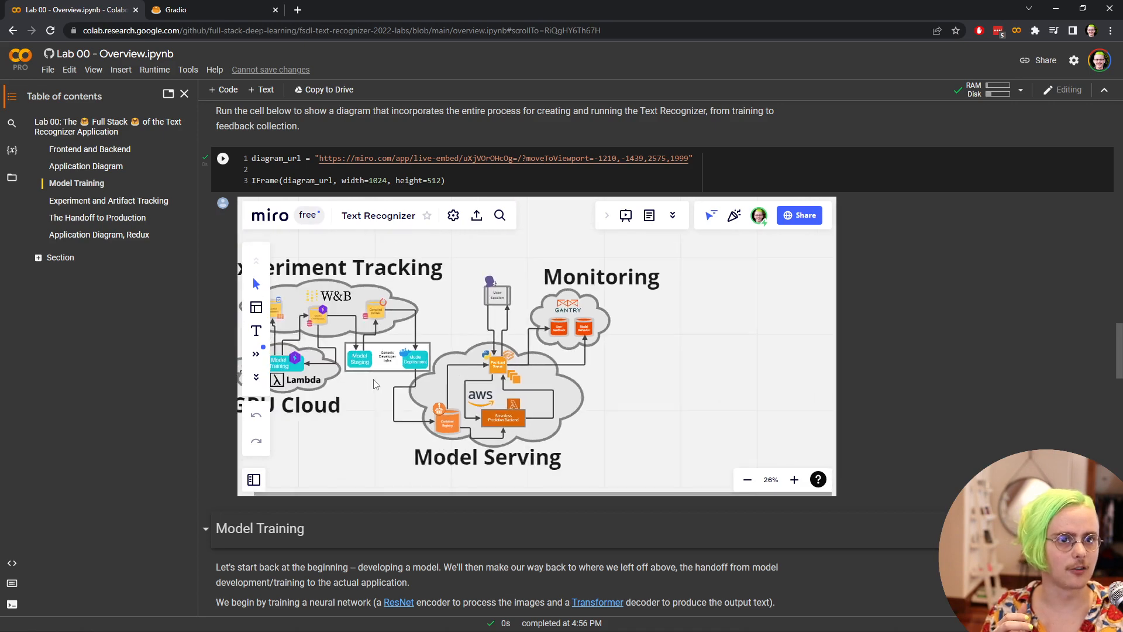
Jump to the Model Training section via the Table of contents sidebar
{"action": "left_click", "coordinate": [793, 480]}
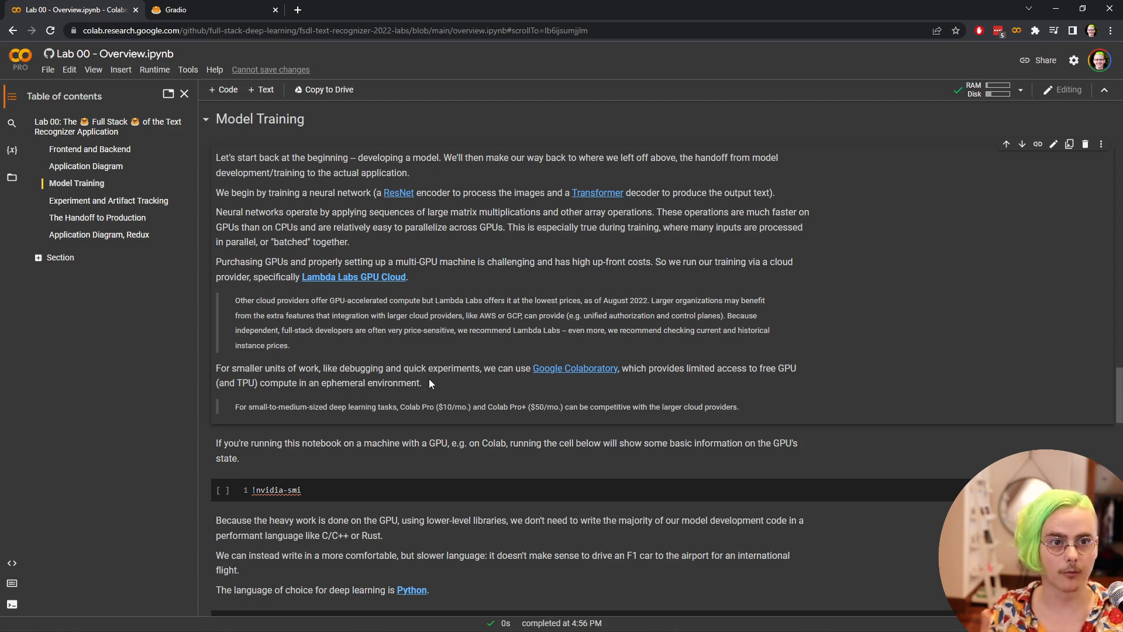
Save the runtime settings with Hardware accelerator set to GPU via Runtime > Change runtime type
{"action": "left_click", "coordinate": [154, 69]}
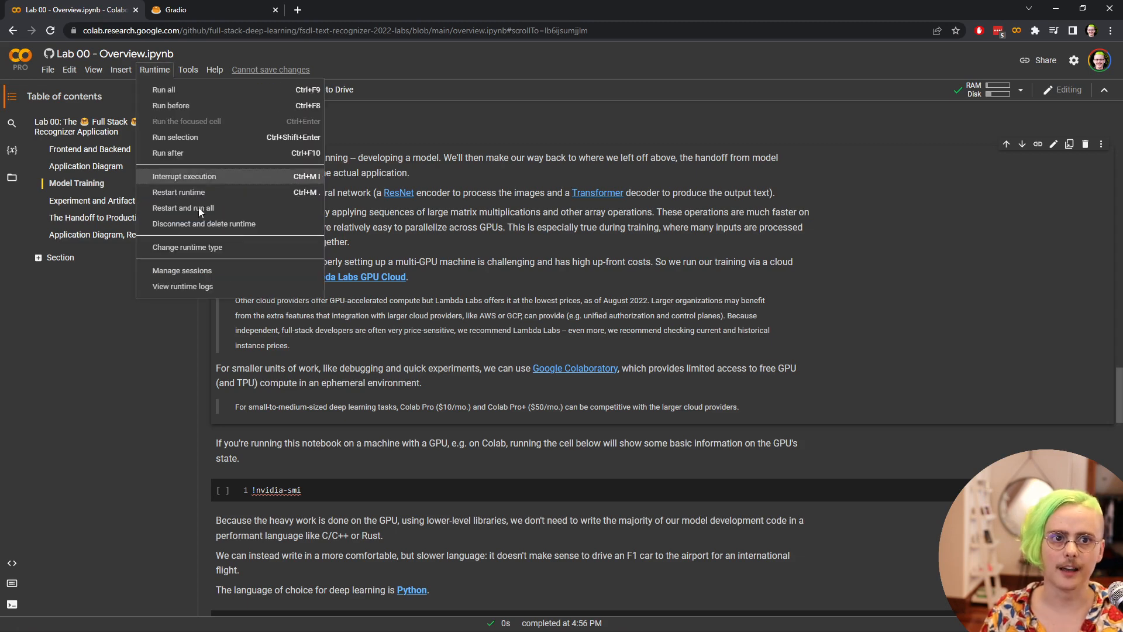
{"action": "left_click", "coordinate": [187, 247]}
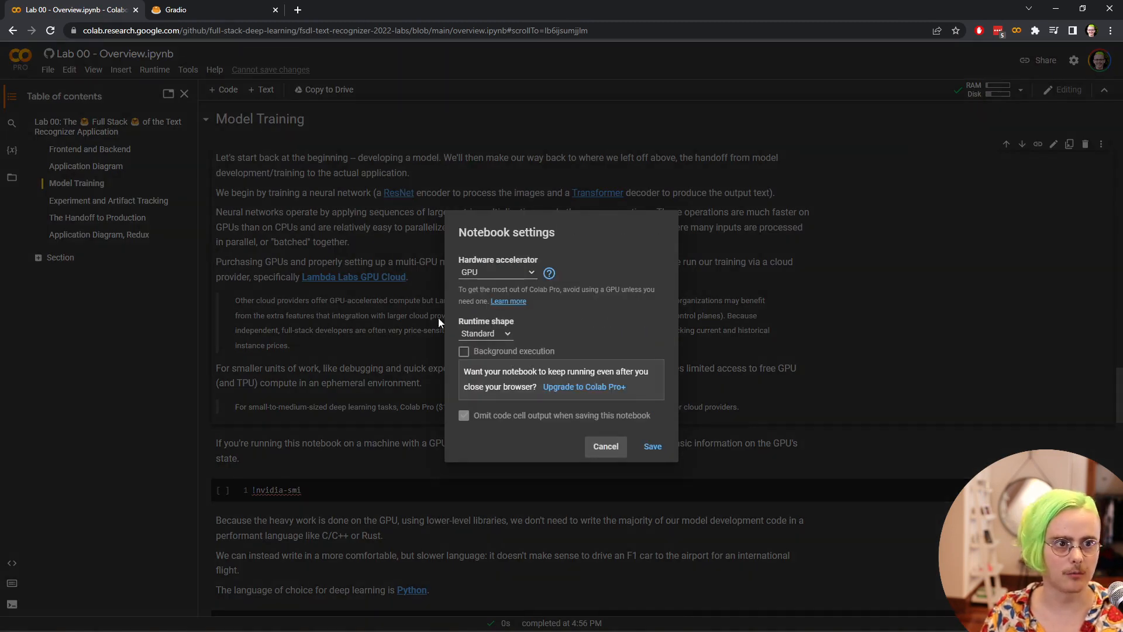
{"action": "mouse_move", "coordinate": [493, 282]}
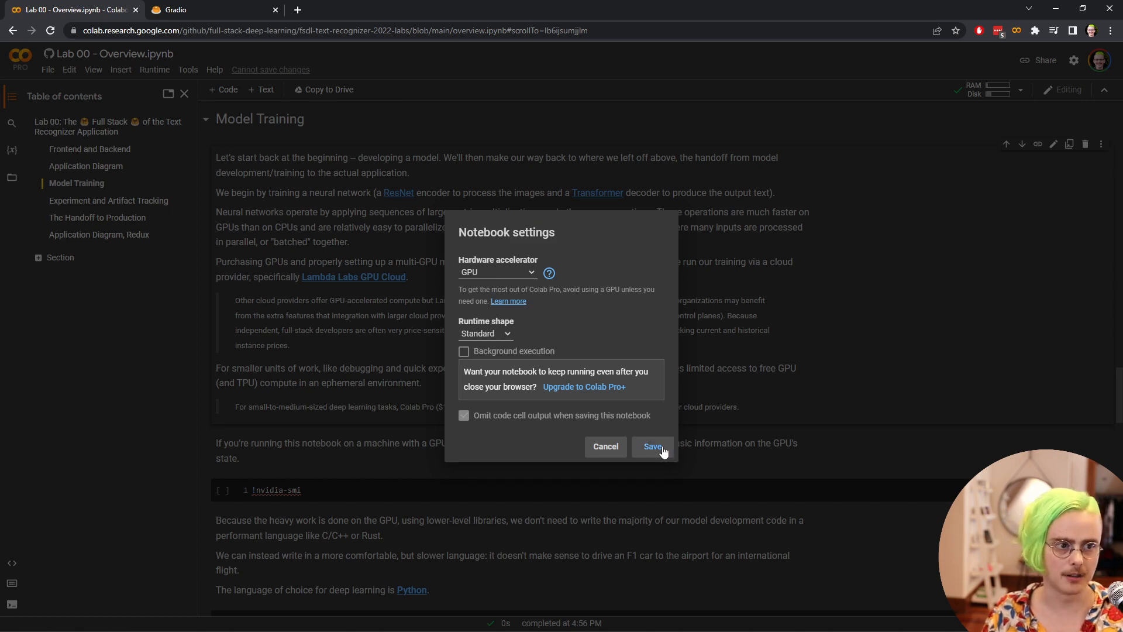
{"action": "left_click", "coordinate": [652, 446]}
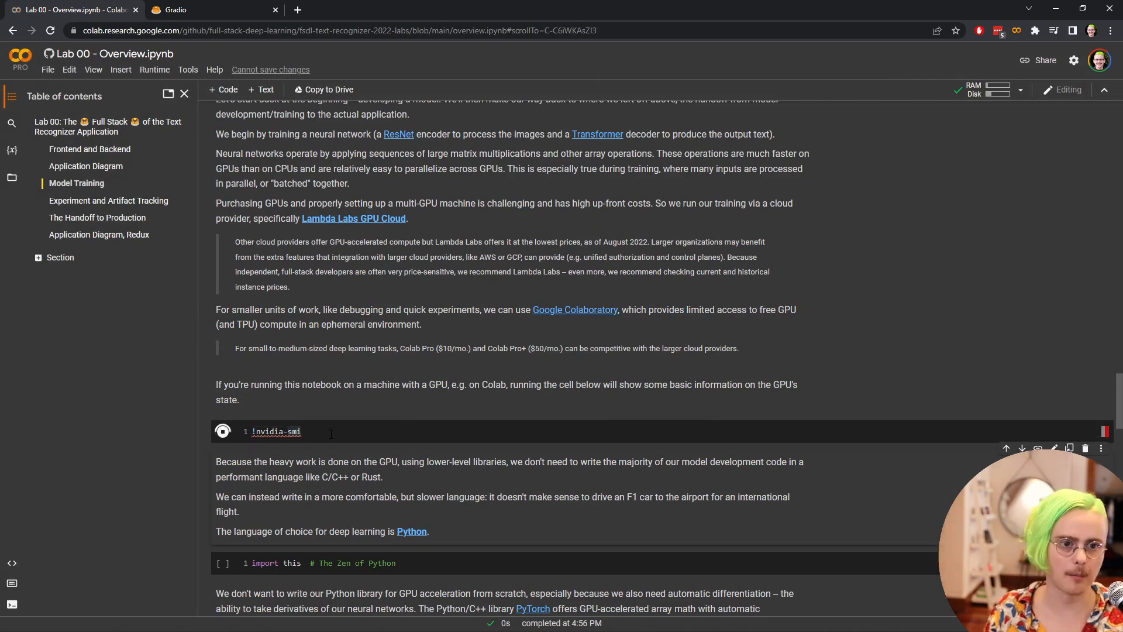
Run the !nvidia-smi cell and review its Tesla P100 report with no running processes
{"action": "left_click", "coordinate": [222, 432]}
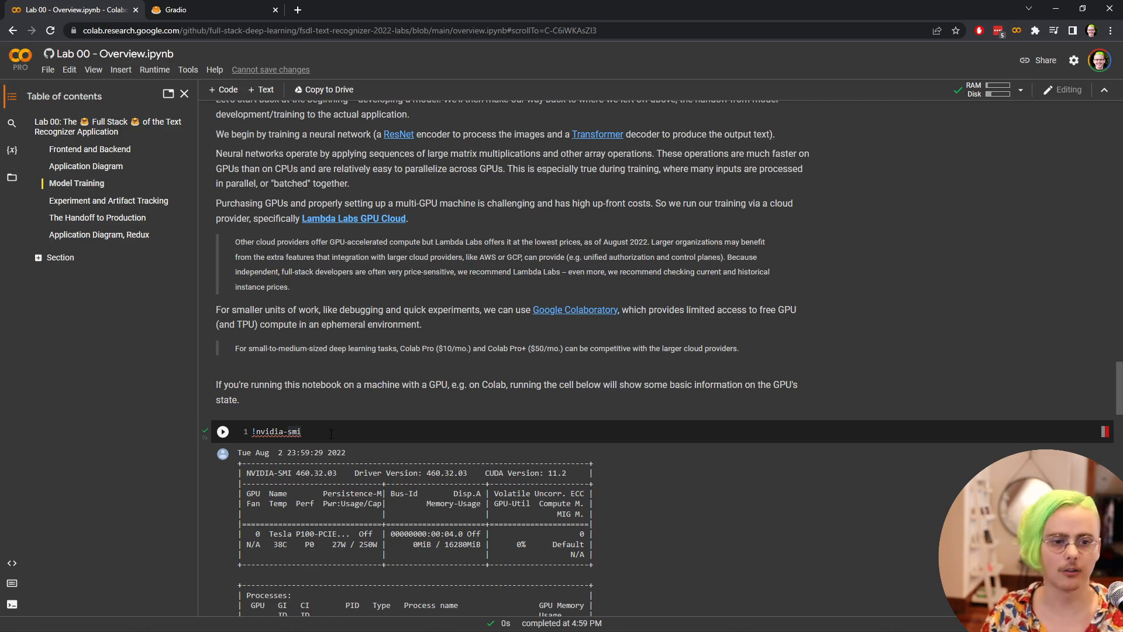
{"action": "scroll", "scroll_direction": "down", "scroll_amount": 3}
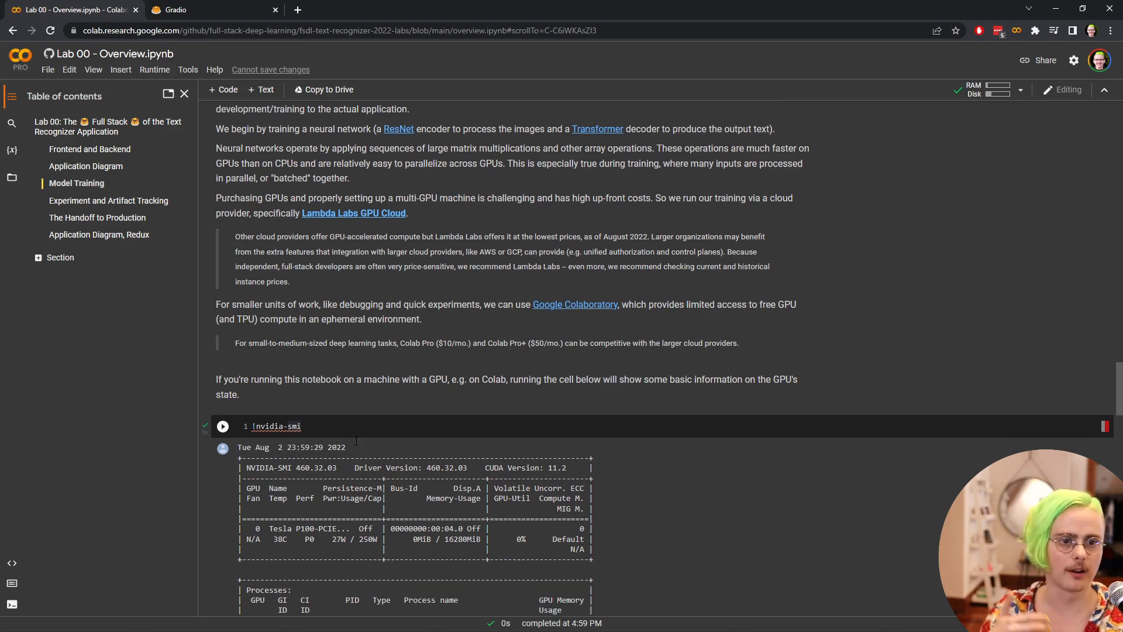
{"action": "scroll", "scroll_direction": "down", "scroll_amount": 3}
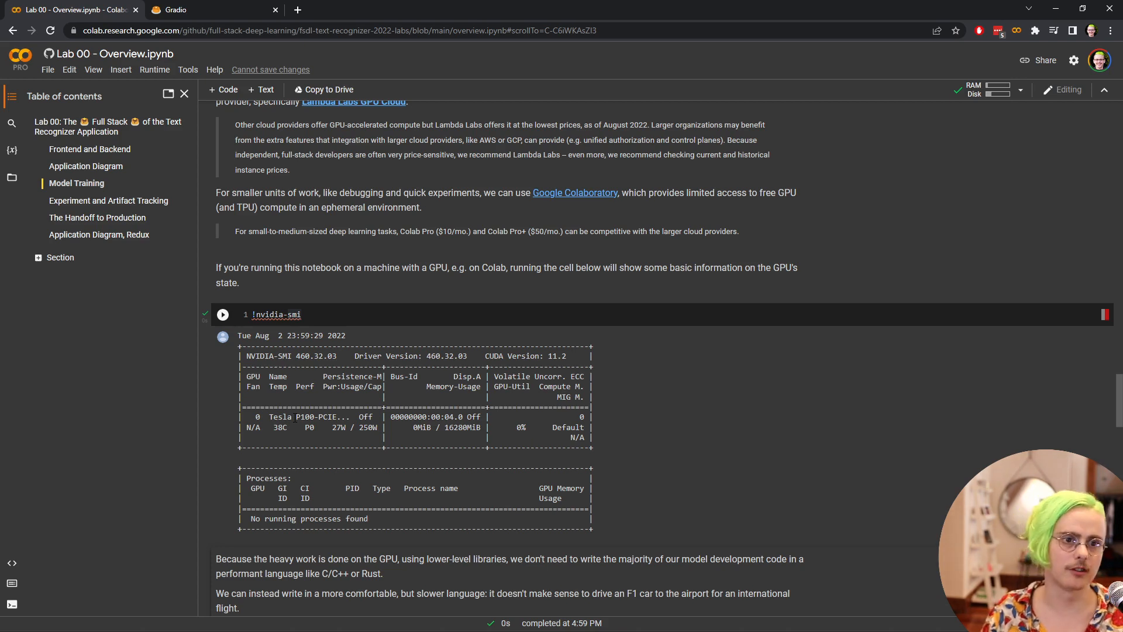
{"action": "mouse_move", "coordinate": [324, 436]}
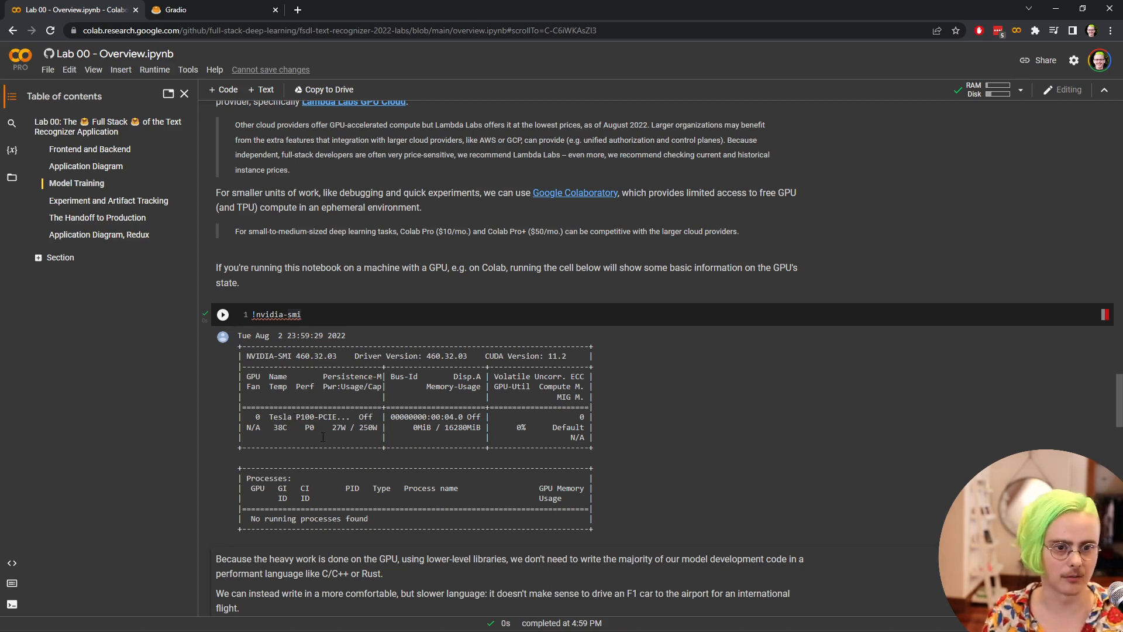
{"action": "scroll", "scroll_direction": "down", "scroll_amount": 3}
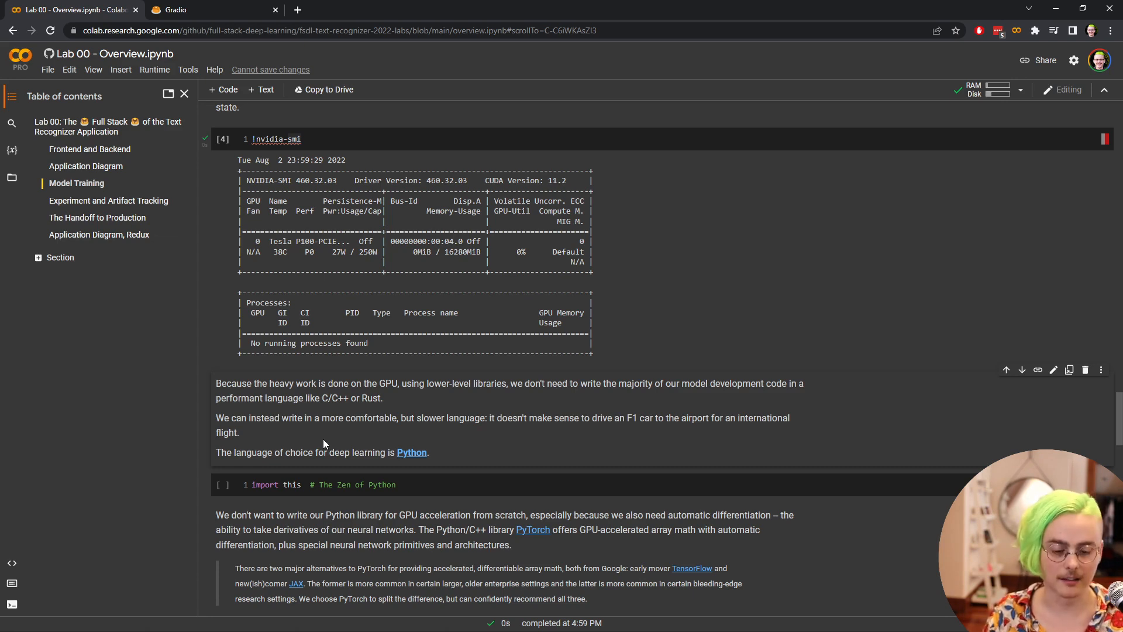
Run the 'import this' cell and read the printed Zen of Python
{"action": "left_click", "coordinate": [222, 484]}
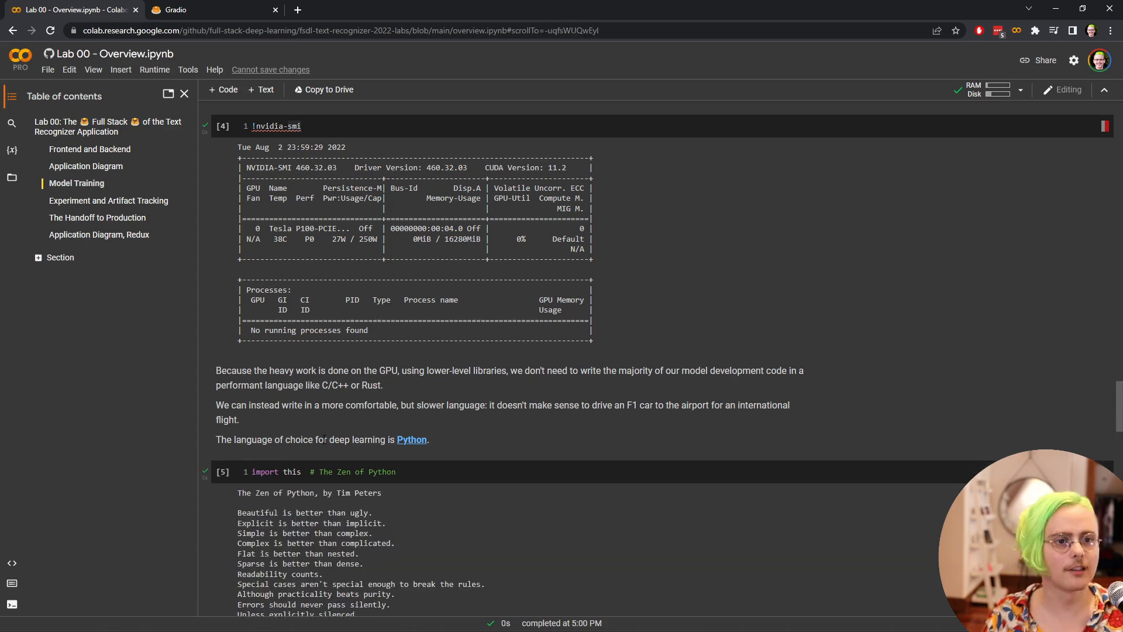
{"action": "scroll", "scroll_direction": "down", "scroll_amount": 3}
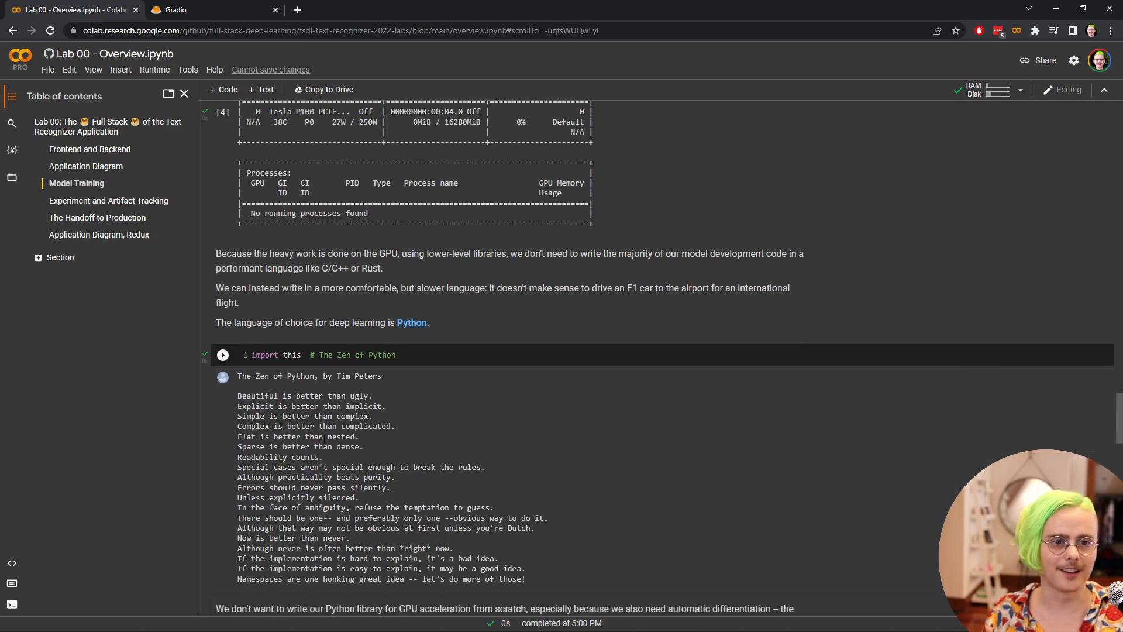
{"action": "scroll", "scroll_direction": "down", "scroll_amount": 3}
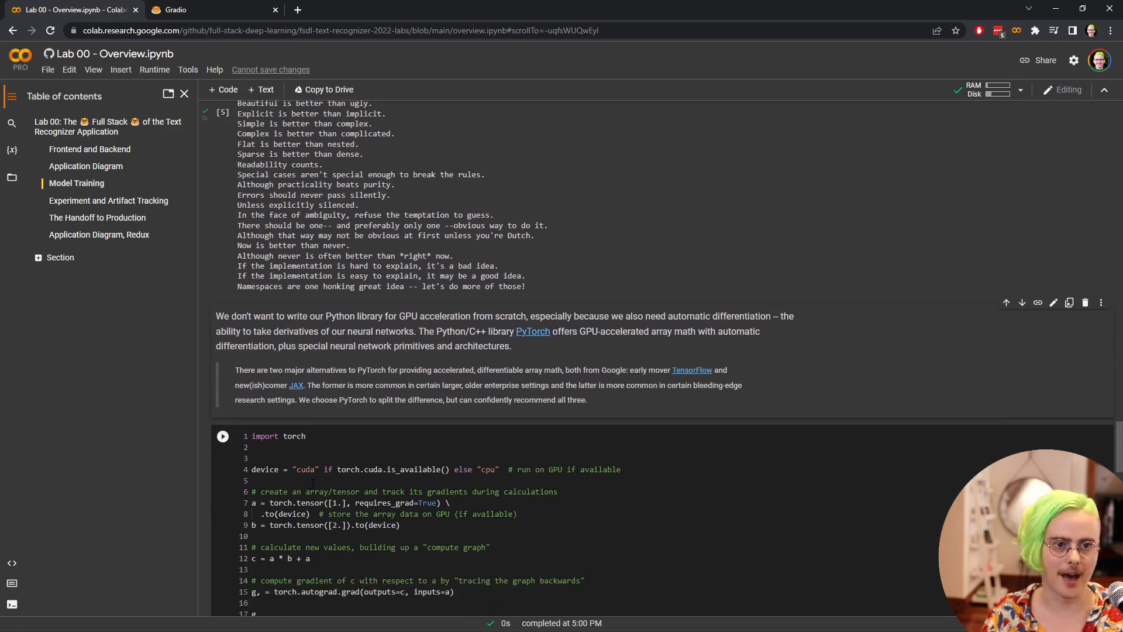
Scroll down through the PyTorch autograd and PyTorch Lightning video cells
{"action": "scroll", "scroll_direction": "down", "scroll_amount": 3}
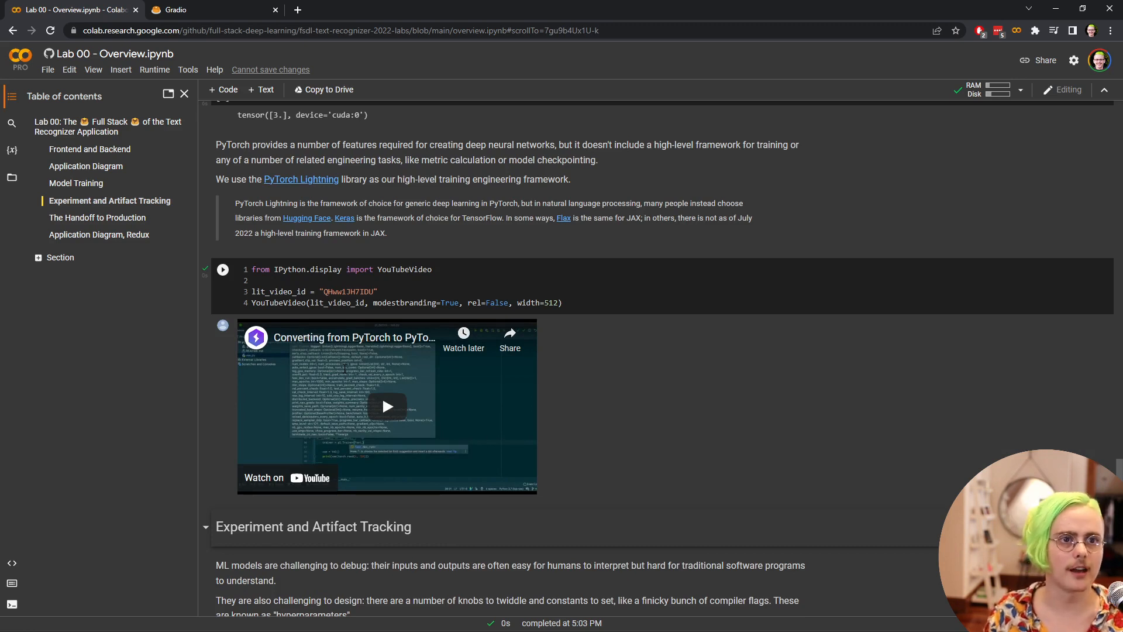
Scroll to the Experiment and Artifact Tracking section where the W&B run is embedded
{"action": "scroll", "scroll_direction": "down", "scroll_amount": 3}
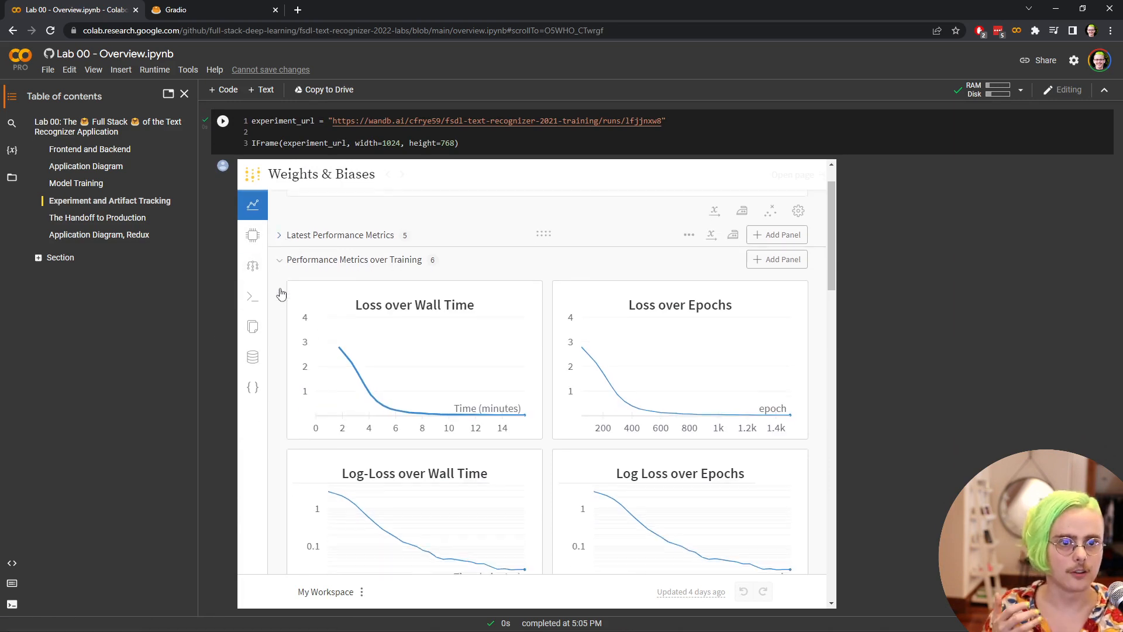
View the run's System utilization charts, then move on to the embedded Training Run 2022-06-02 report
{"action": "scroll", "scroll_direction": "down", "scroll_amount": 3}
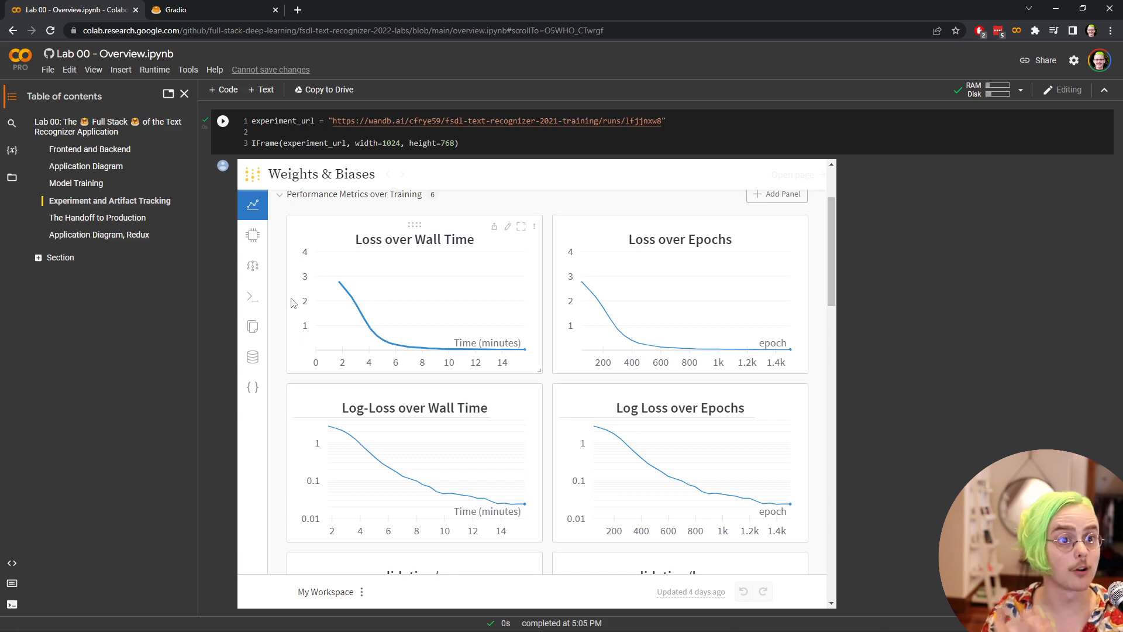
{"action": "scroll", "scroll_direction": "down", "scroll_amount": 3}
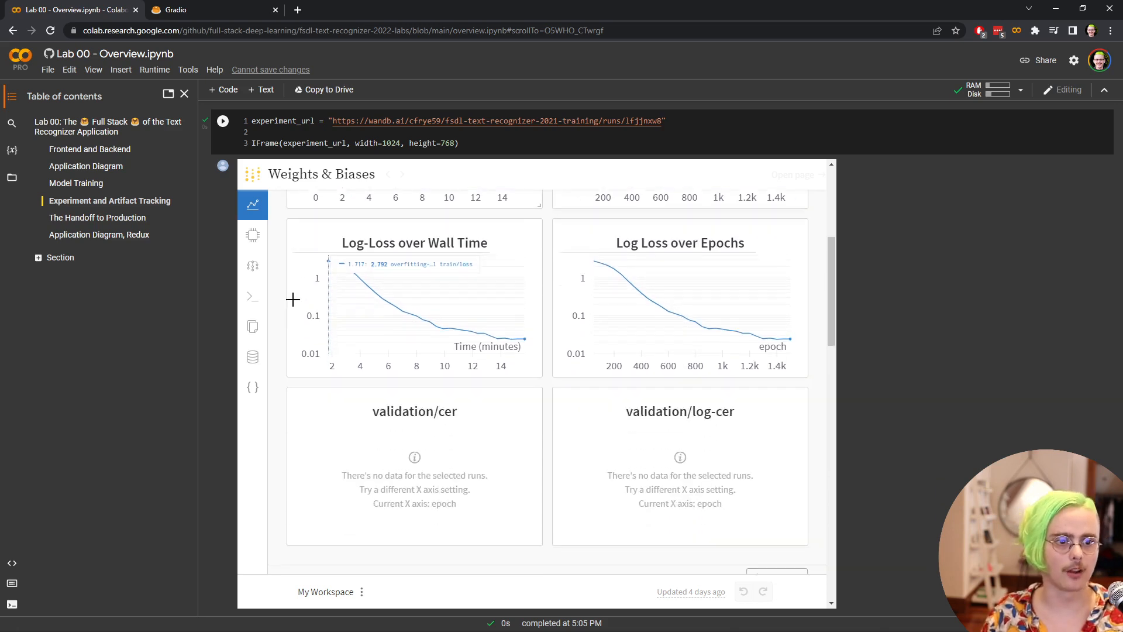
{"action": "scroll", "scroll_direction": "down", "scroll_amount": 3}
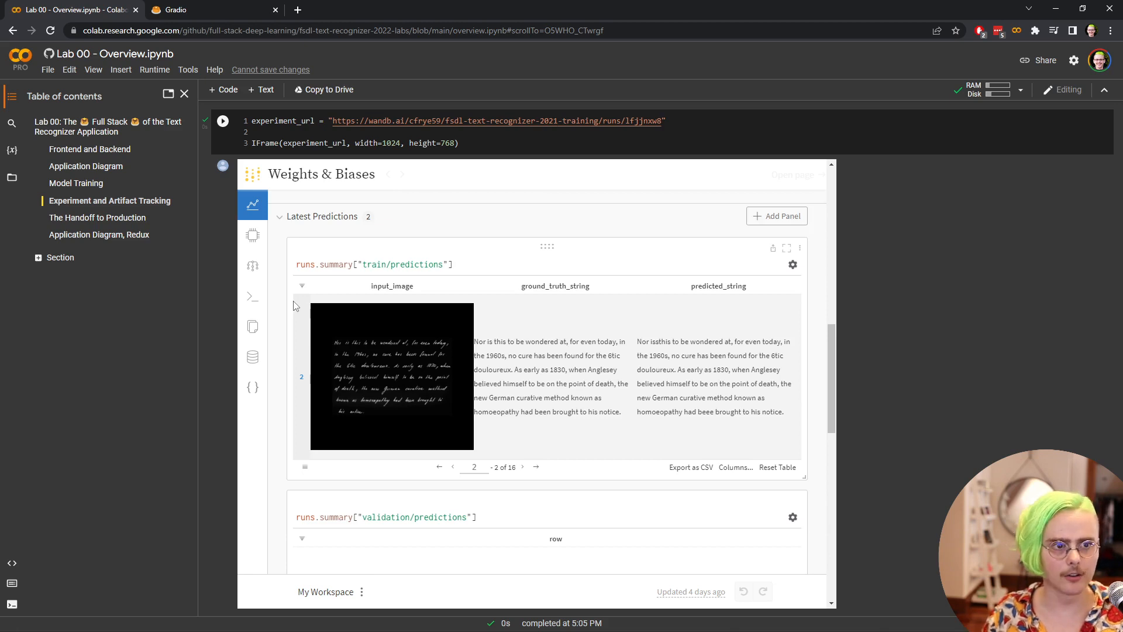
{"action": "left_click", "coordinate": [253, 266]}
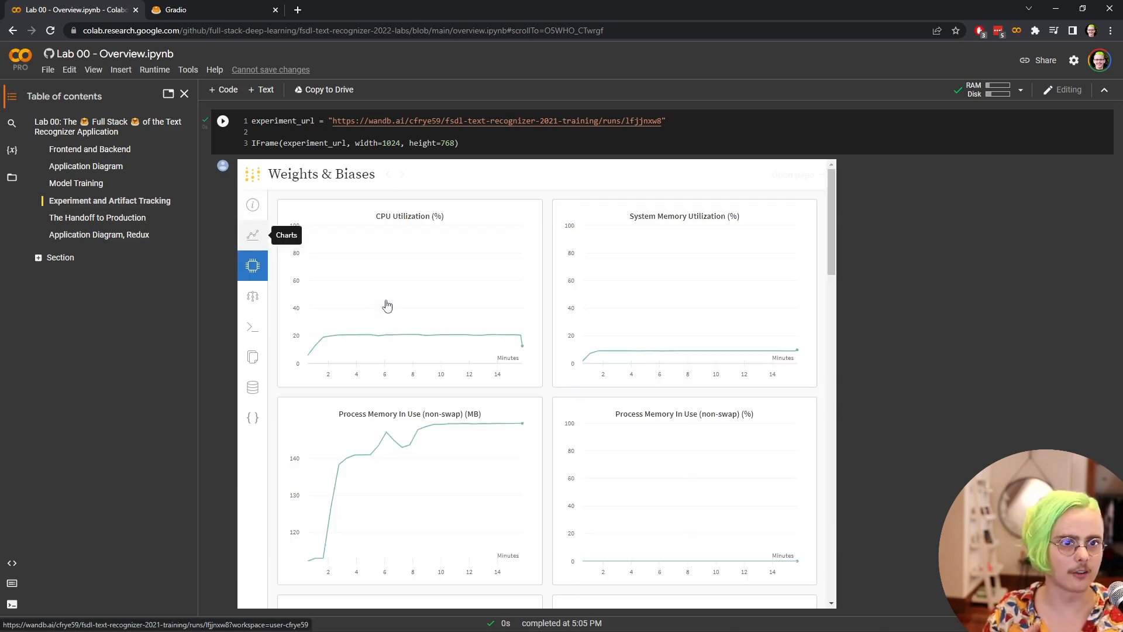
{"action": "scroll", "scroll_direction": "down", "scroll_amount": 3}
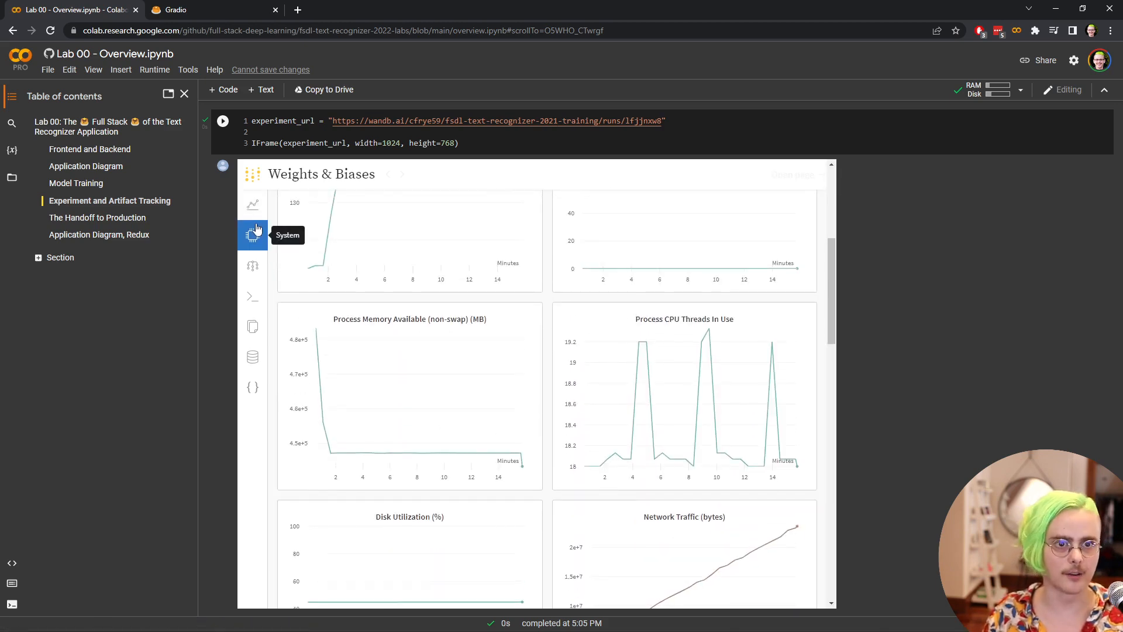
{"action": "scroll", "scroll_direction": "down", "scroll_amount": 3}
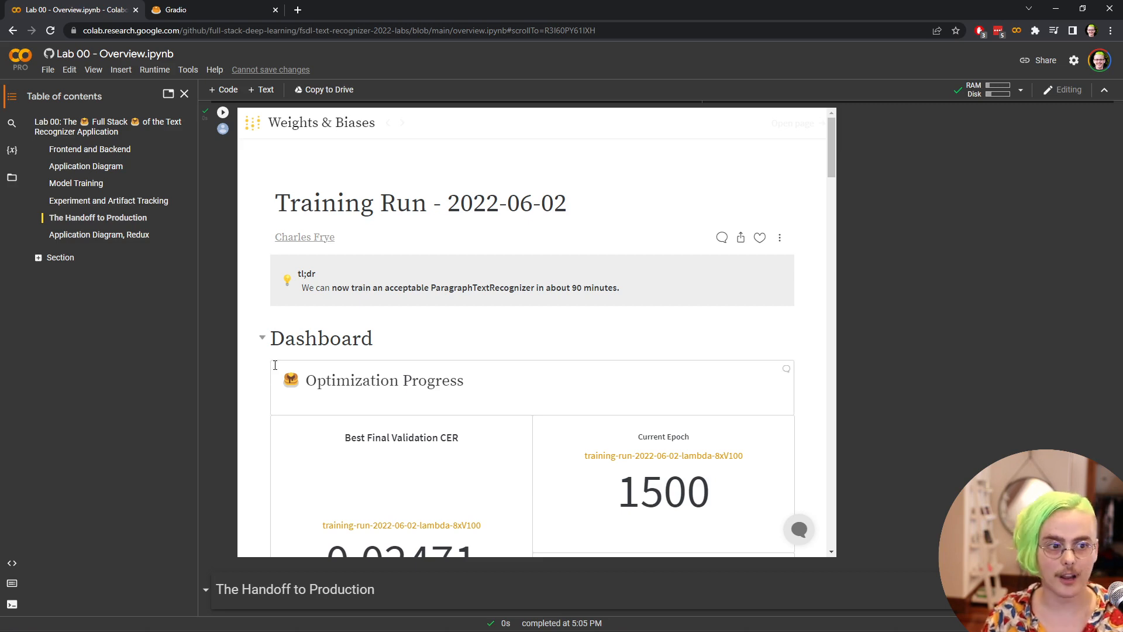
Scroll past the report's CER charts to the embedded paragraph-text-recognizer v8 artifact page
{"action": "scroll", "scroll_direction": "down", "scroll_amount": 3}
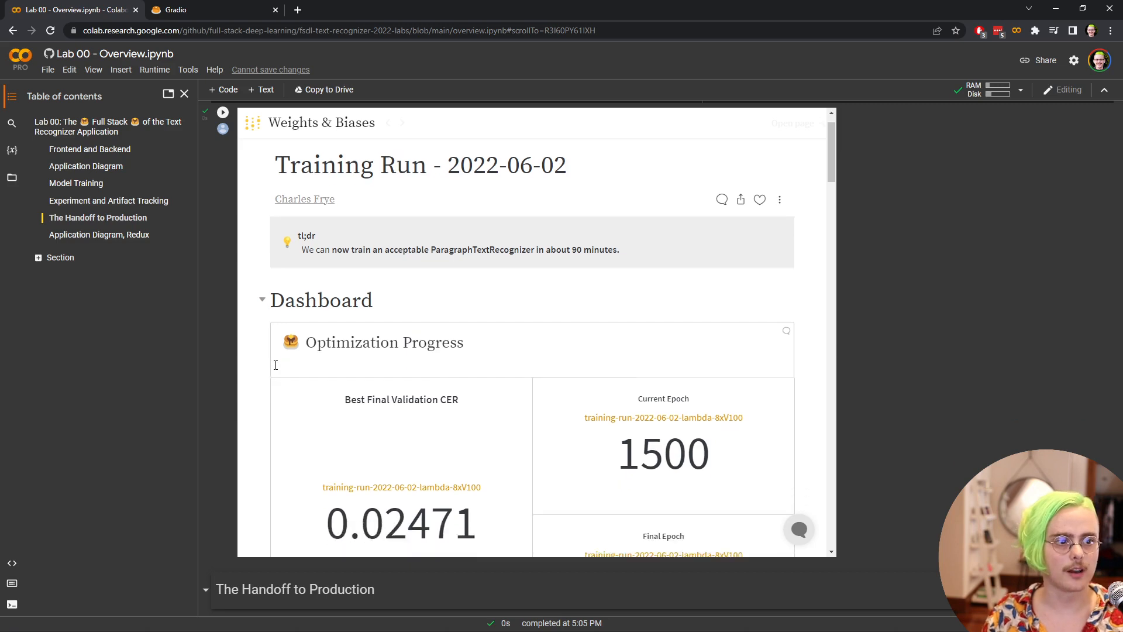
{"action": "scroll", "scroll_direction": "down", "scroll_amount": 3}
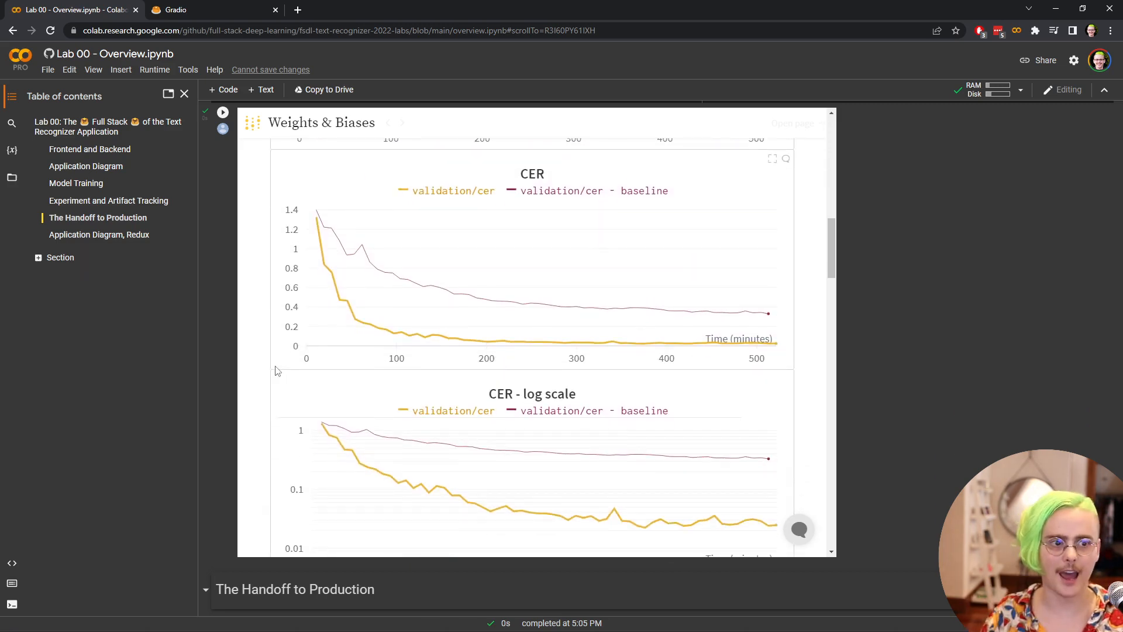
{"action": "scroll", "scroll_direction": "down", "scroll_amount": 3}
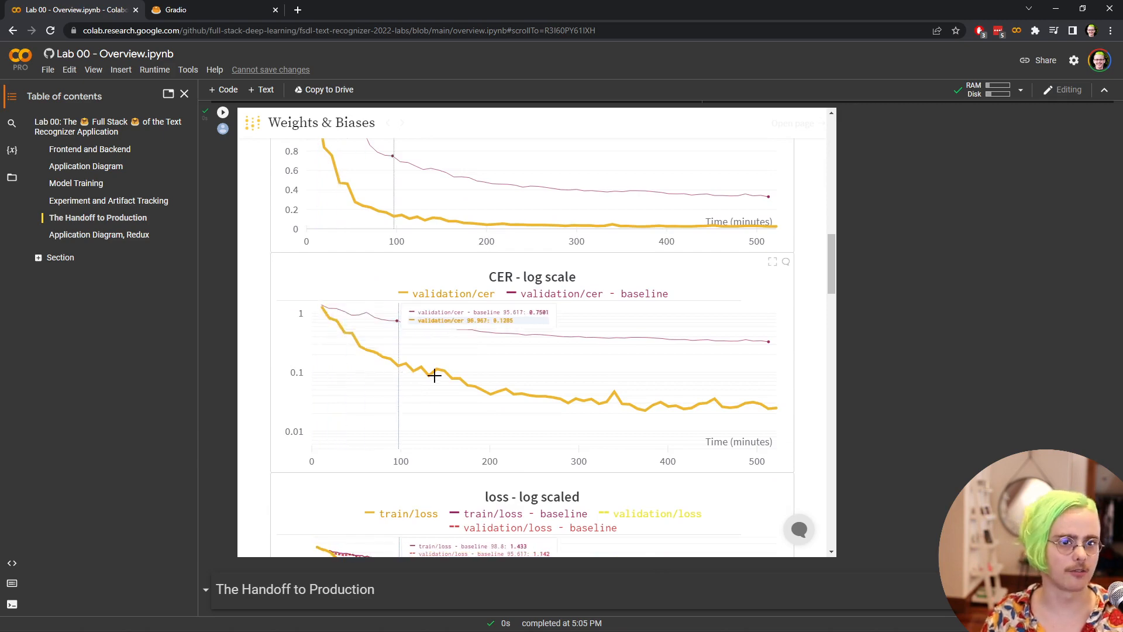
{"action": "scroll", "scroll_direction": "down", "scroll_amount": 3}
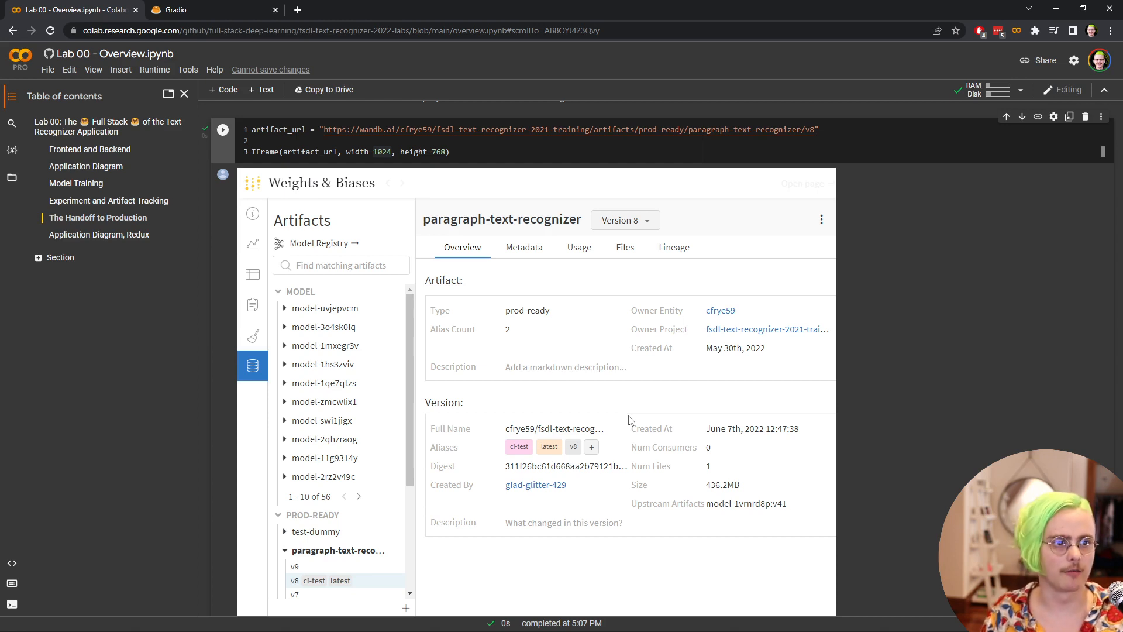
Show the artifact's Lineage graph, then re-run the diagram cell under Application Diagram, Redux
{"action": "left_click", "coordinate": [673, 247]}
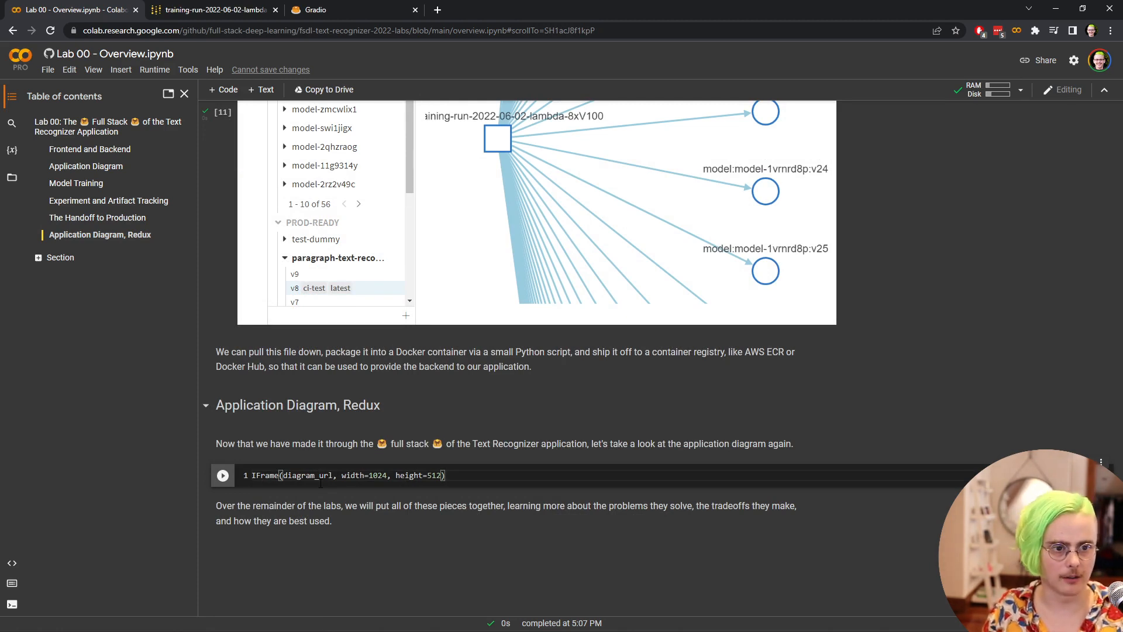
{"action": "left_click", "coordinate": [223, 475]}
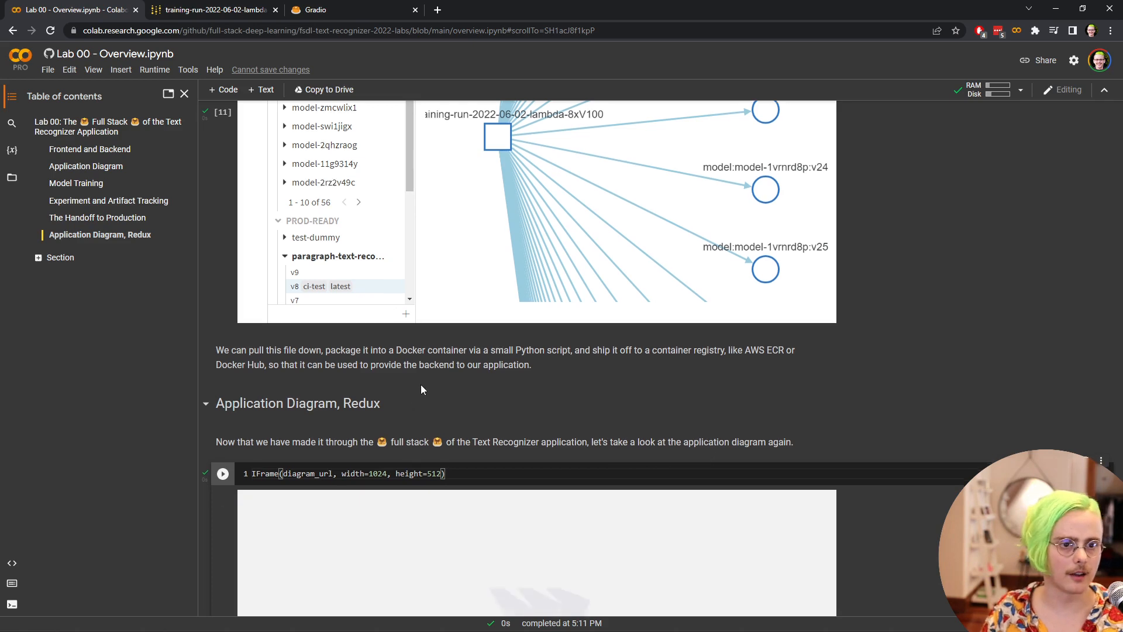